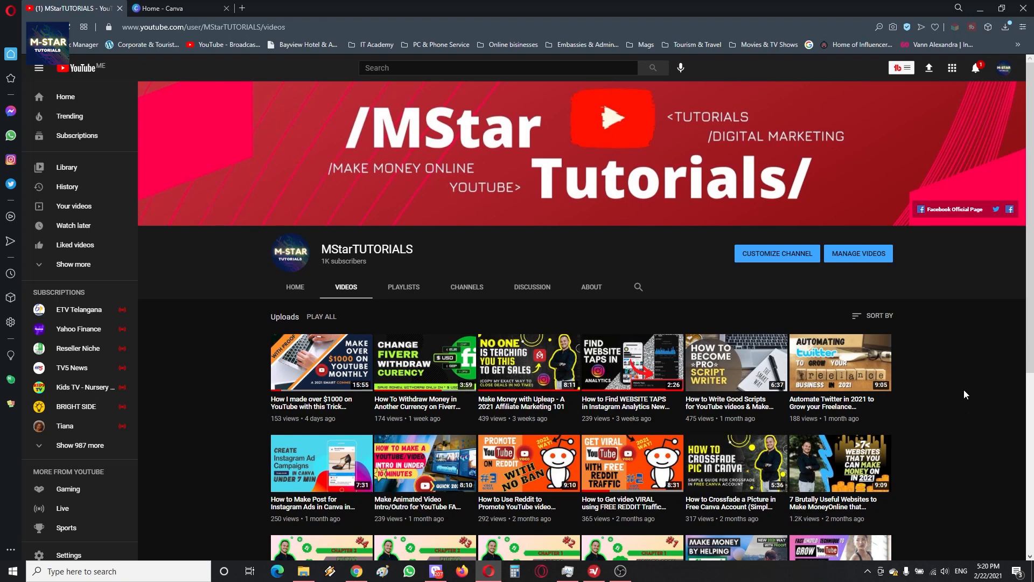
# Step: From the MStarTUTORIALS Videos page, go to YouTube Studio through the profile avatar menu
pyautogui.scroll(-3)
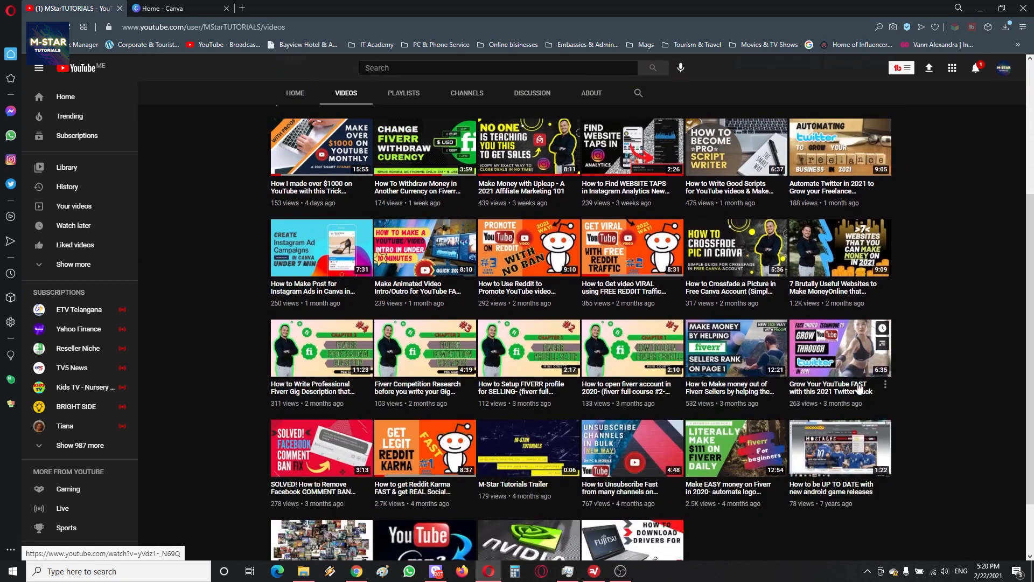
pyautogui.scroll(3)
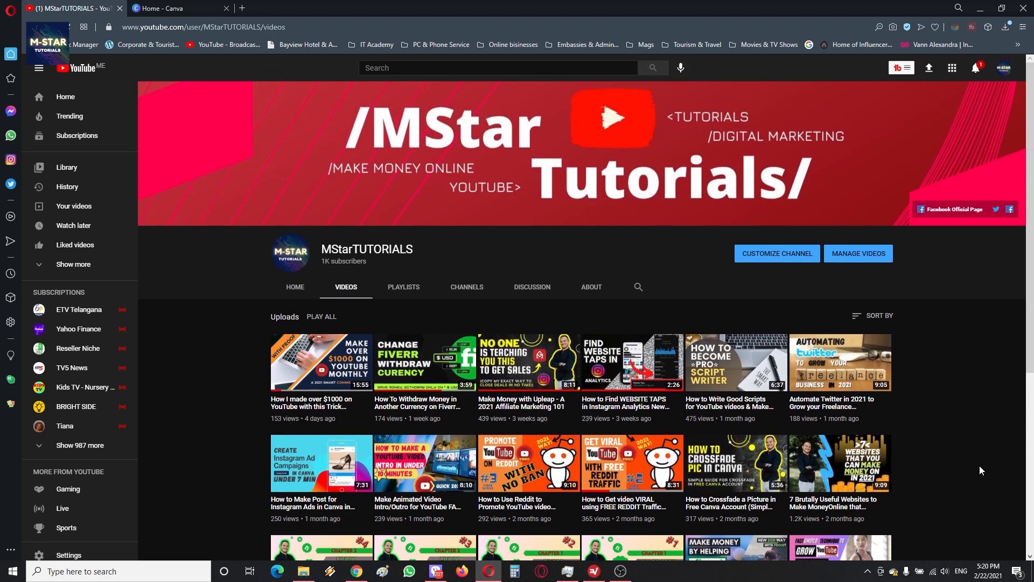
pyautogui.scroll(-3)
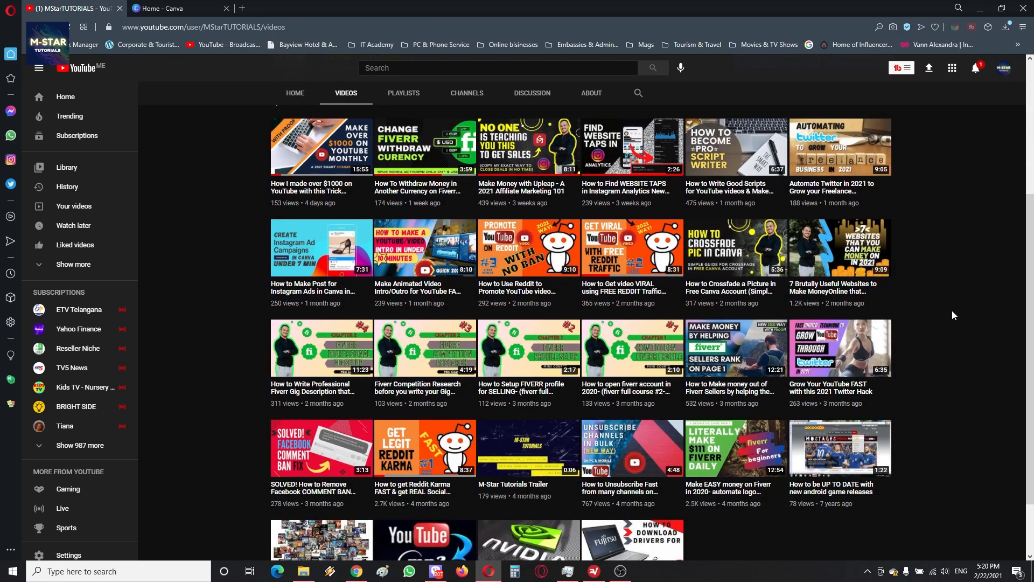
pyautogui.scroll(3)
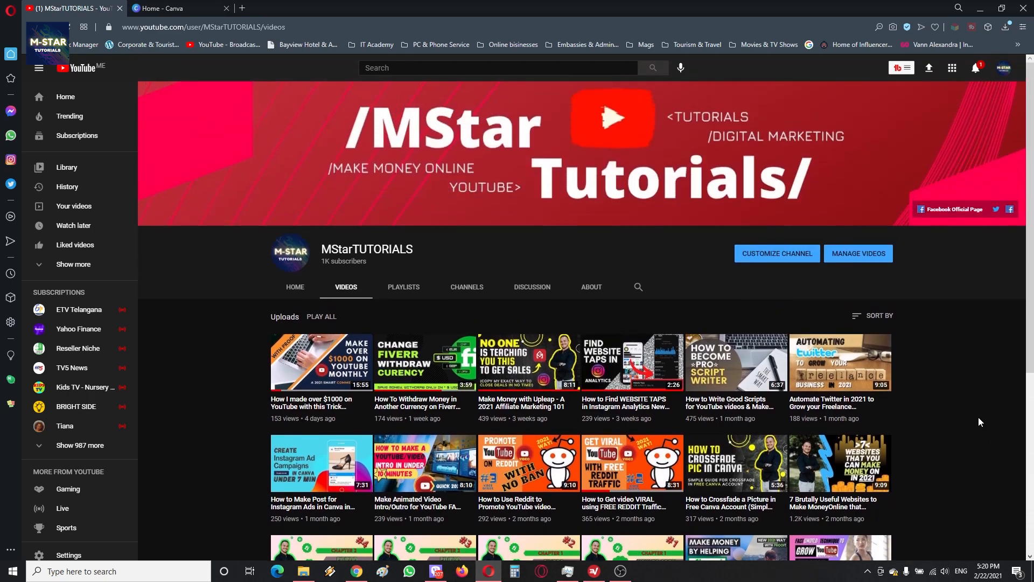
pyautogui.moveTo(670, 361)
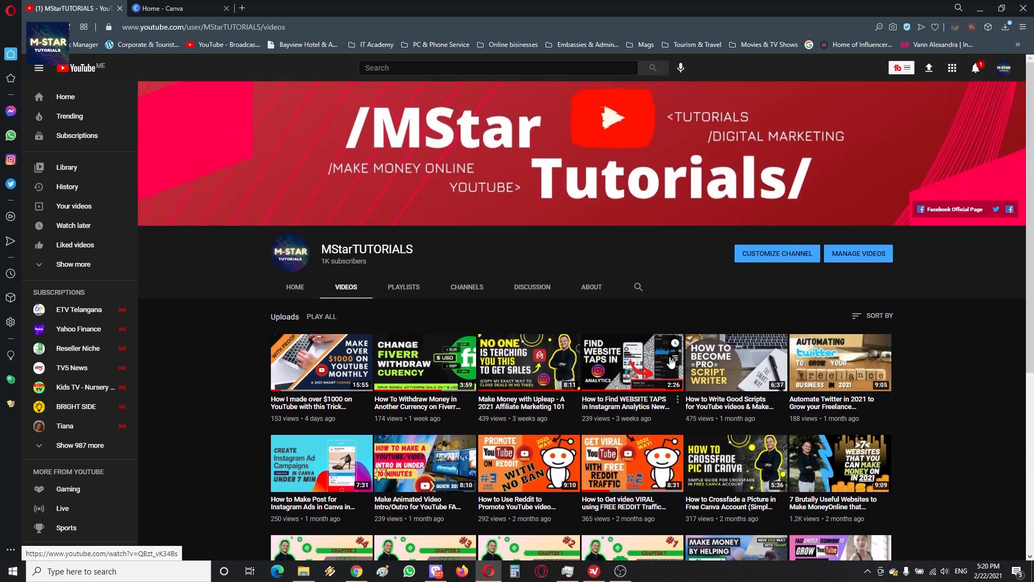
pyautogui.scroll(-3)
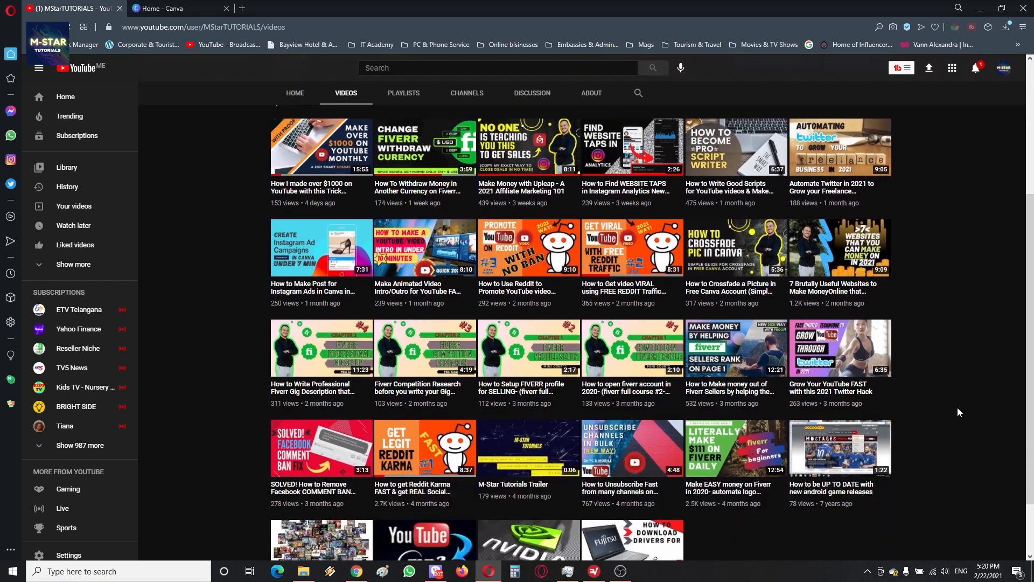
pyautogui.scroll(3)
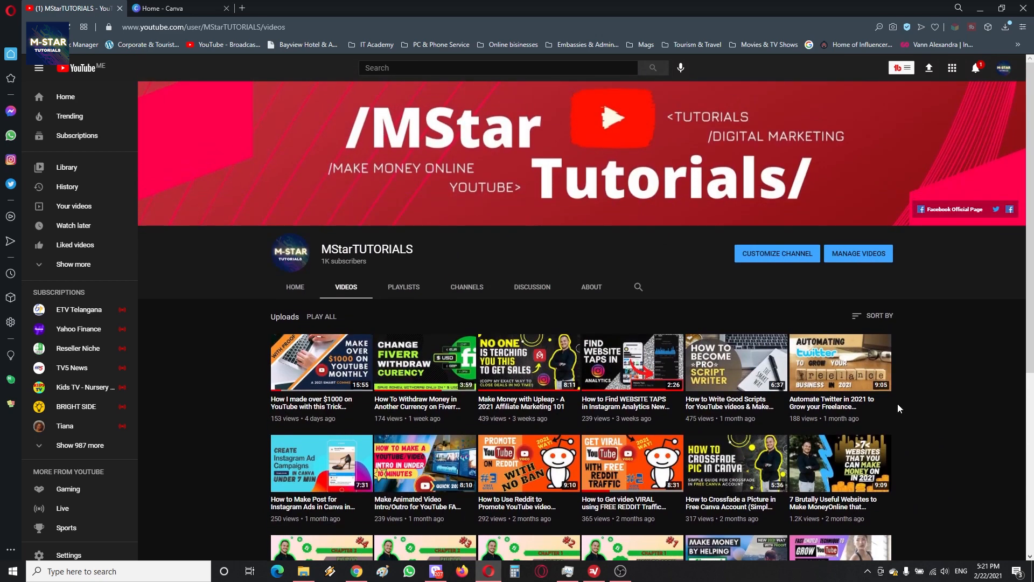
pyautogui.moveTo(914, 301)
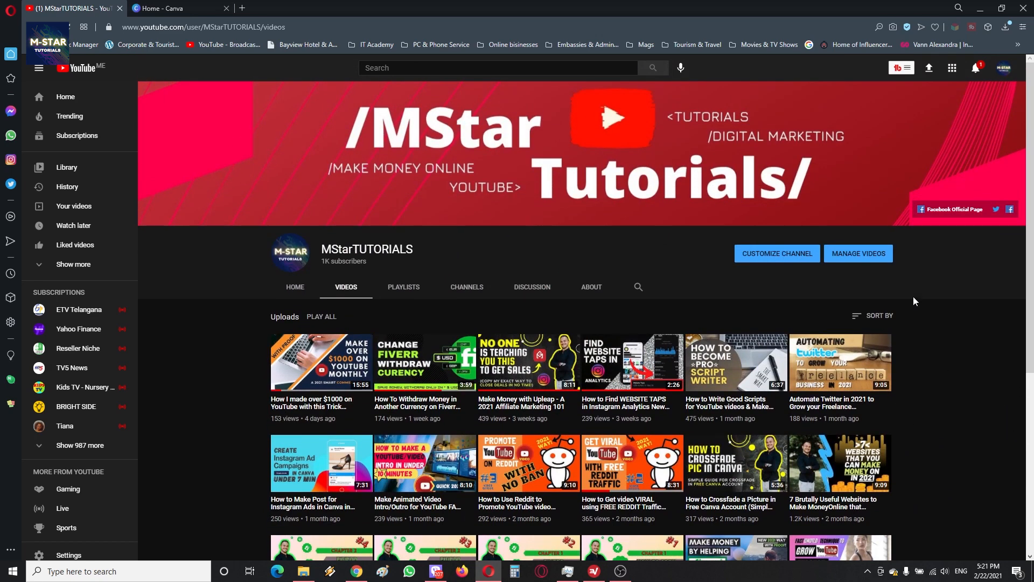
pyautogui.moveTo(976, 380)
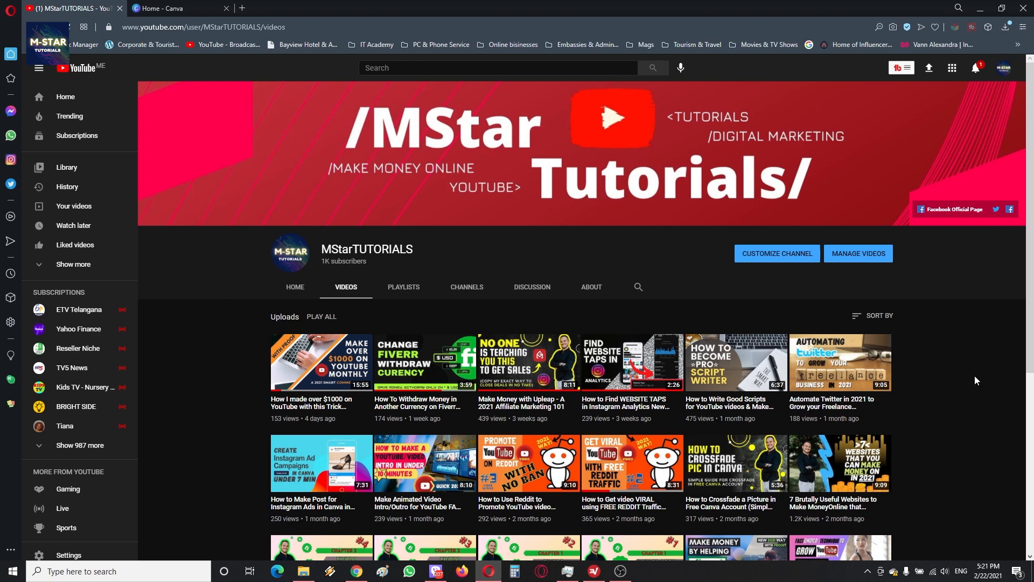
pyautogui.moveTo(956, 358)
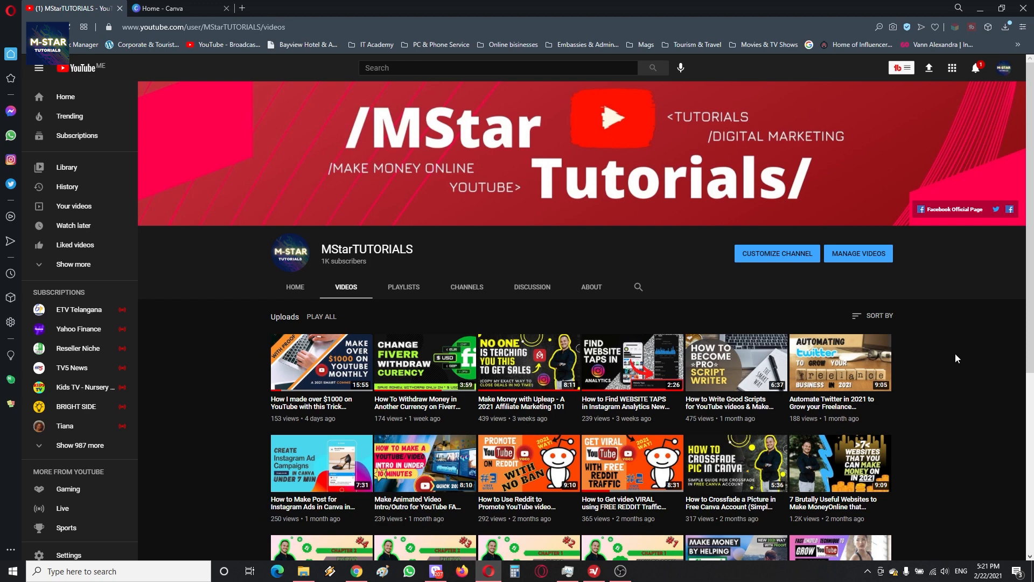
pyautogui.moveTo(992, 130)
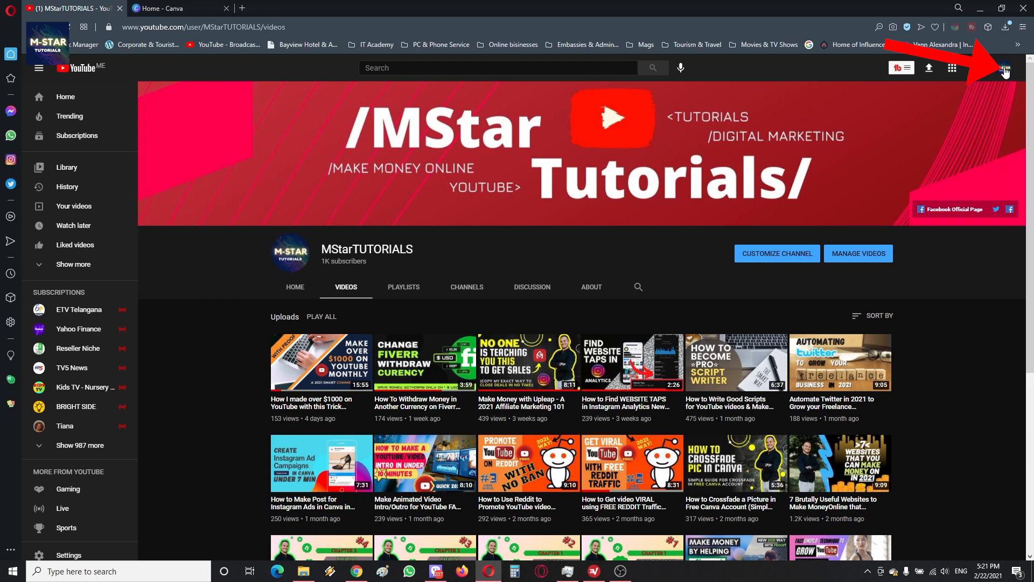
pyautogui.click(1003, 67)
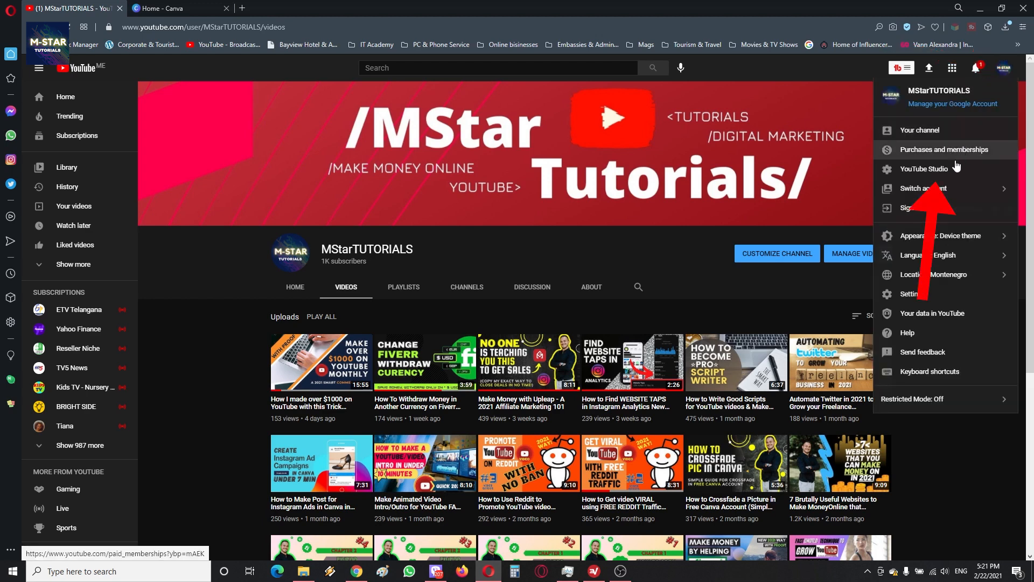
pyautogui.click(925, 168)
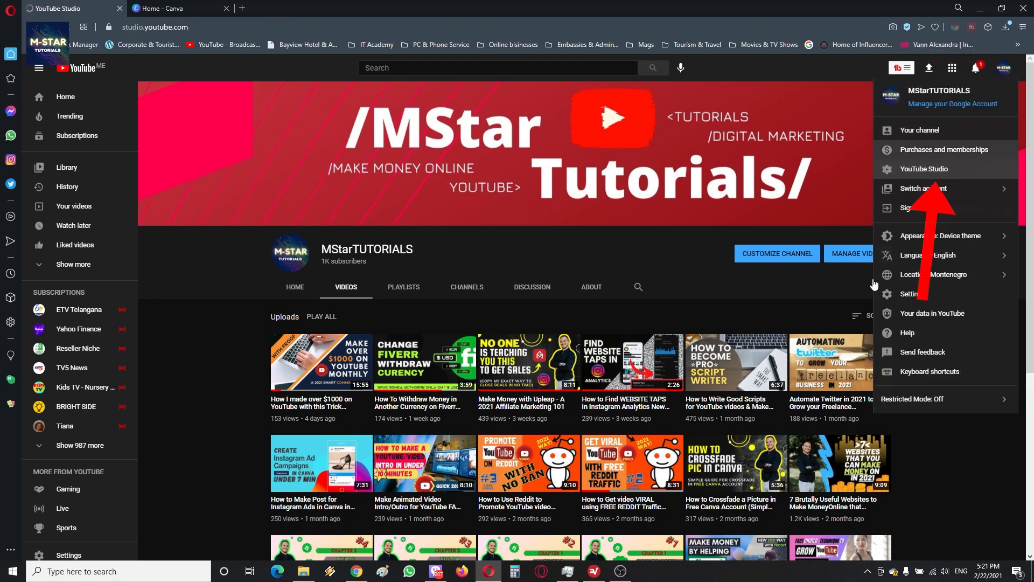
pyautogui.click(926, 168)
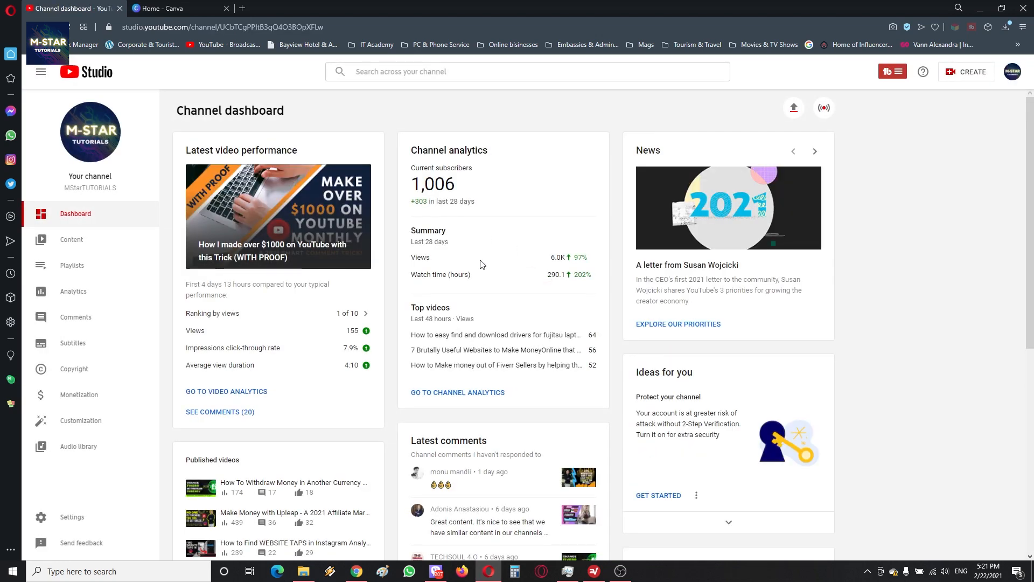
pyautogui.moveTo(540, 279)
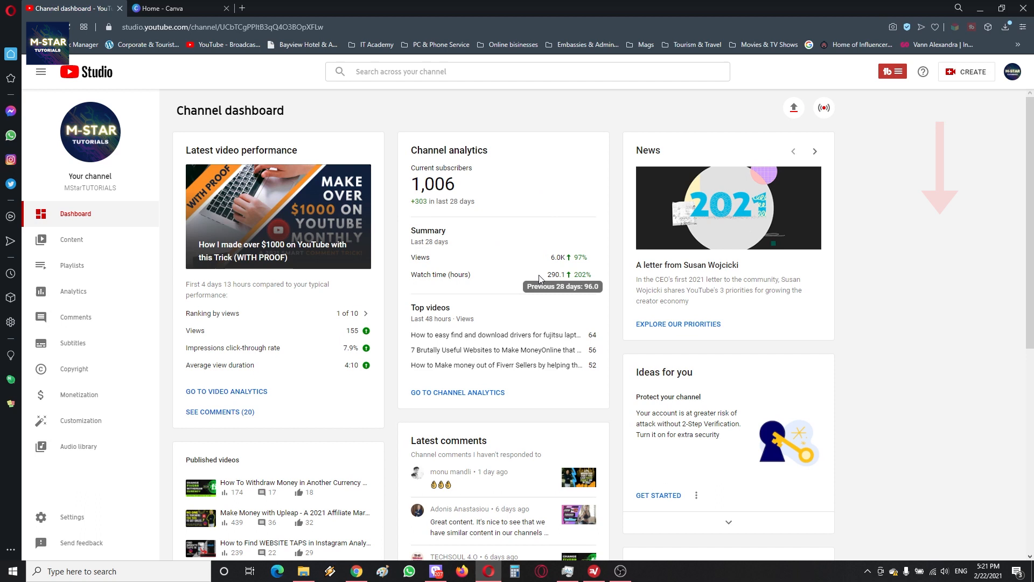
# Step: Scroll the Channel dashboard down to the last-90-days Recent subscribers card
pyautogui.scroll(-3)
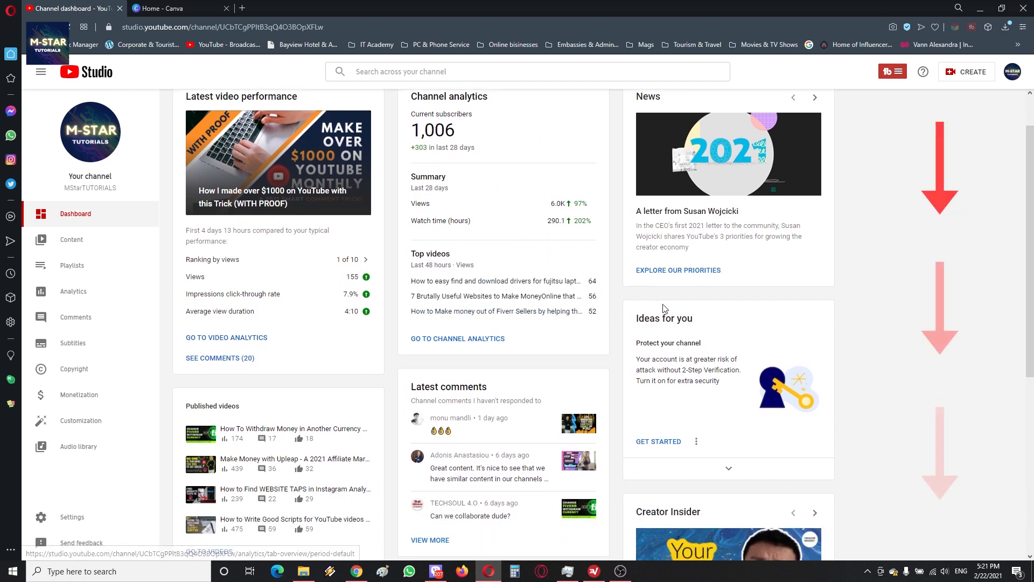
pyautogui.scroll(-3)
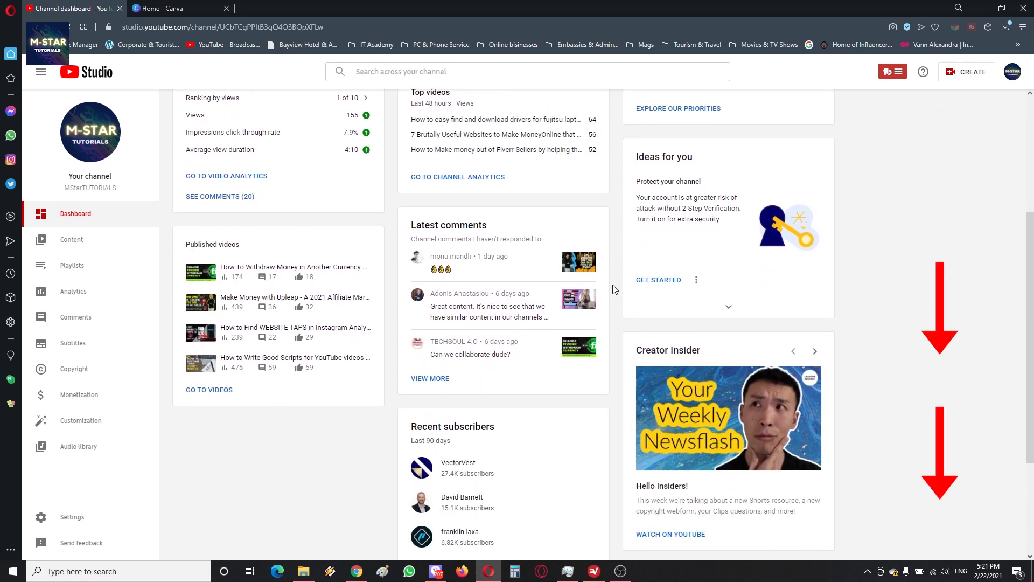
pyautogui.scroll(-3)
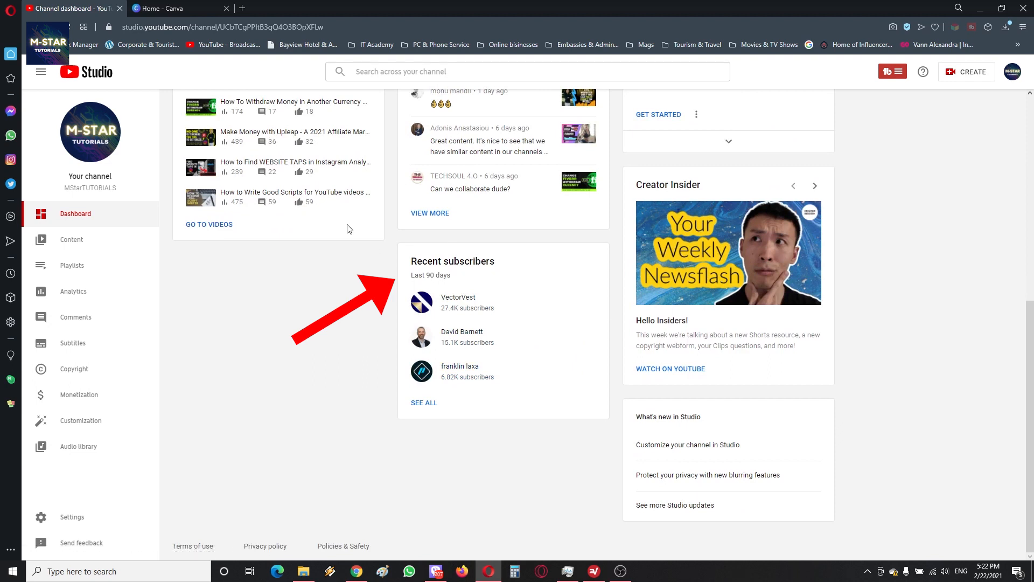
pyautogui.moveTo(413, 275)
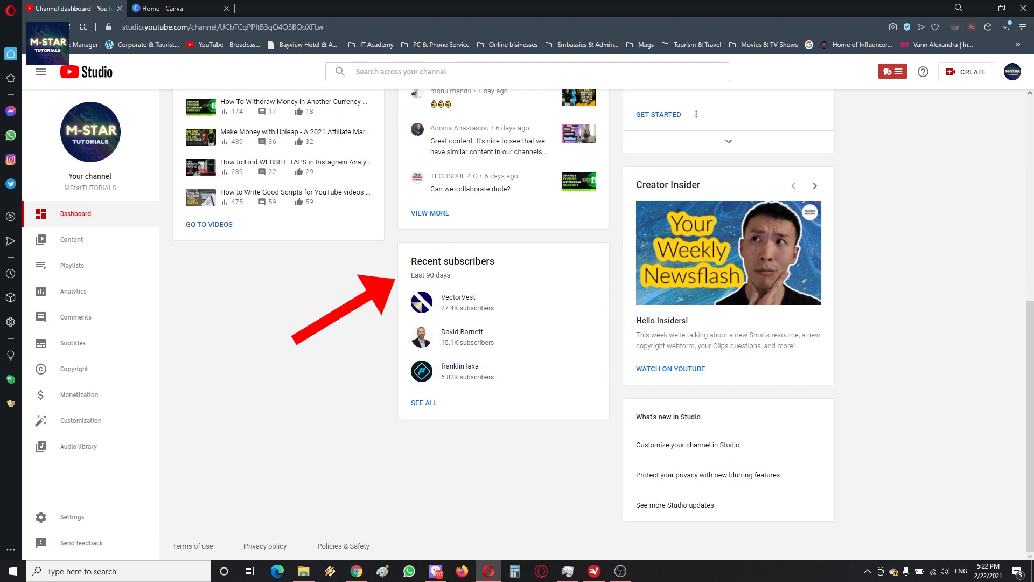
pyautogui.doubleClick(430, 276)
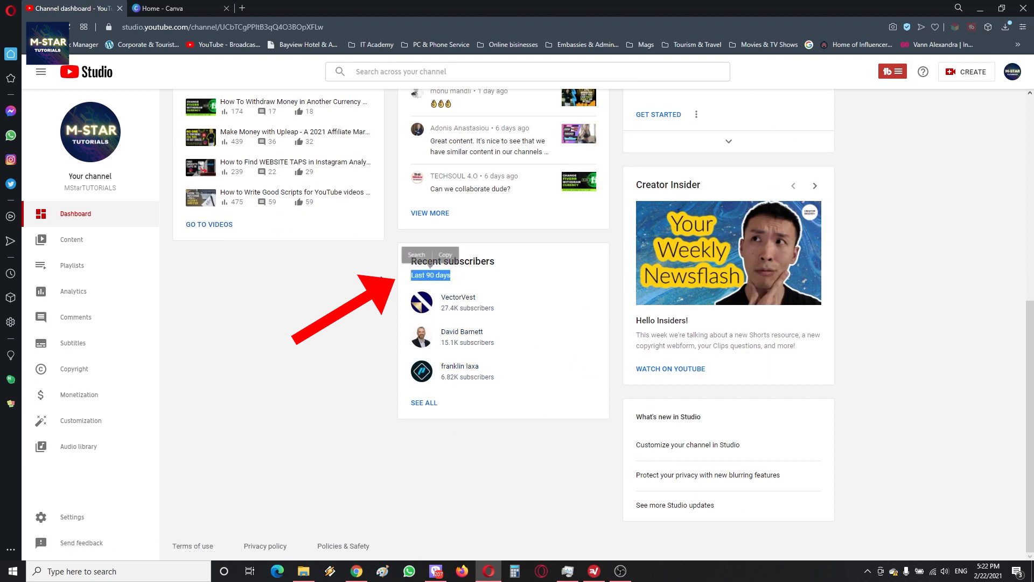
# Step: Open SEE ALL under Recent subscribers and show 50 subscribers per page
pyautogui.click(423, 402)
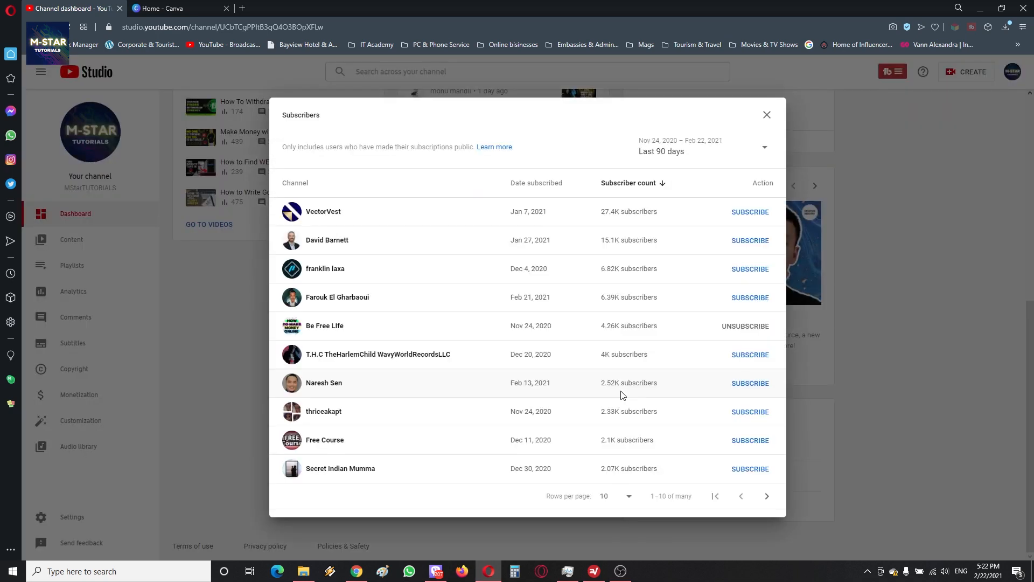
pyautogui.moveTo(669, 464)
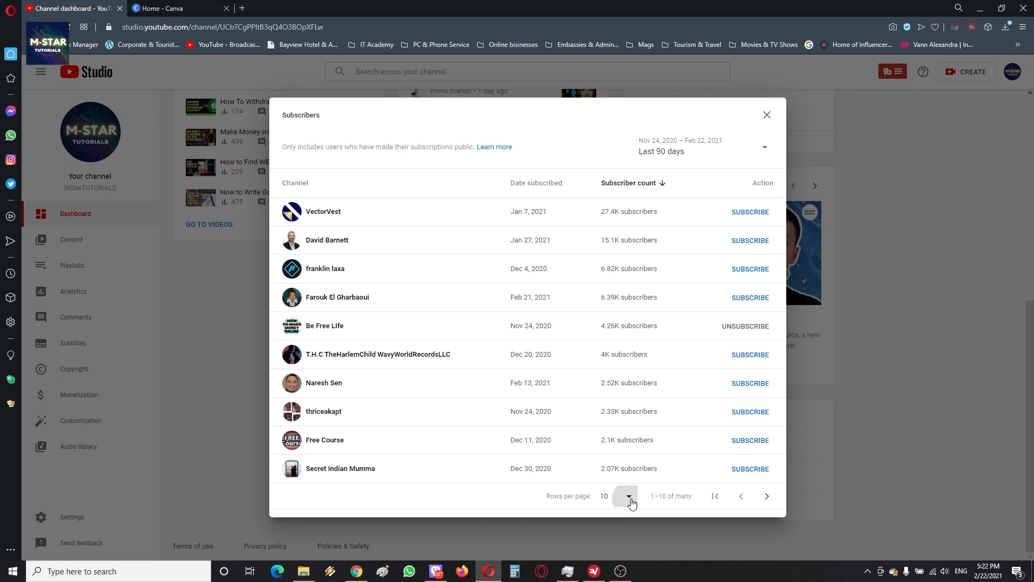
pyautogui.click(627, 496)
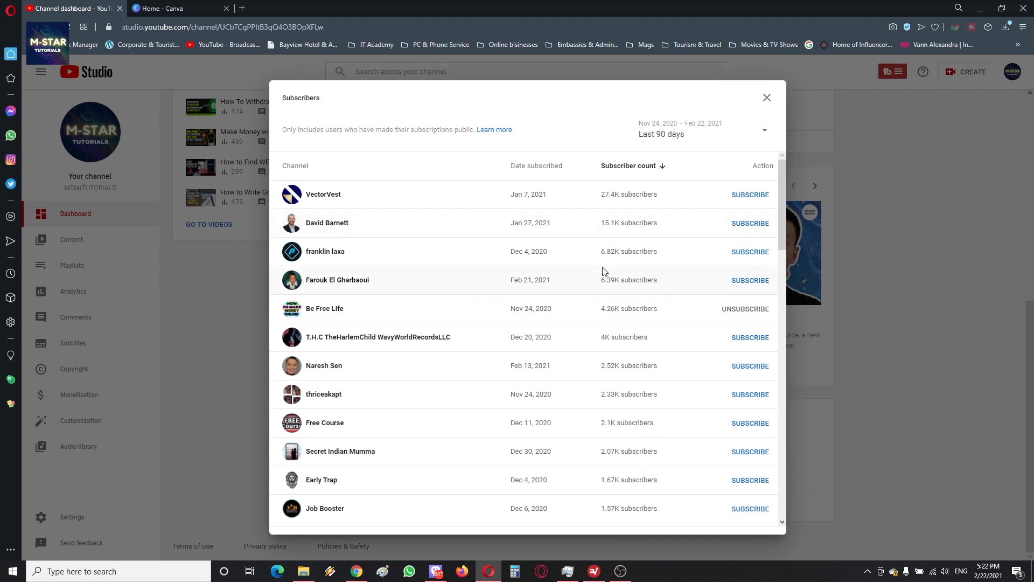
pyautogui.scroll(-3)
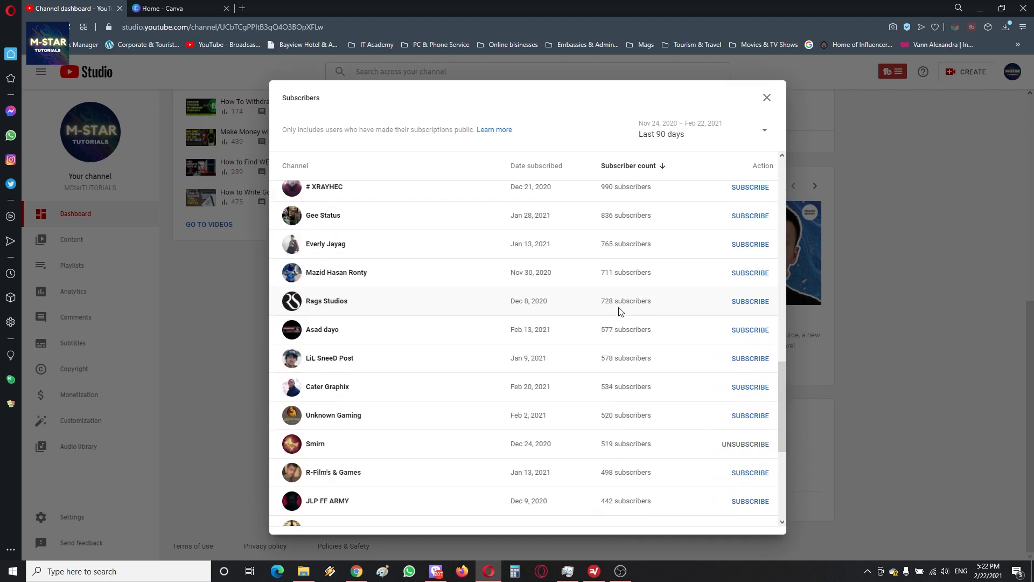
pyautogui.scroll(-3)
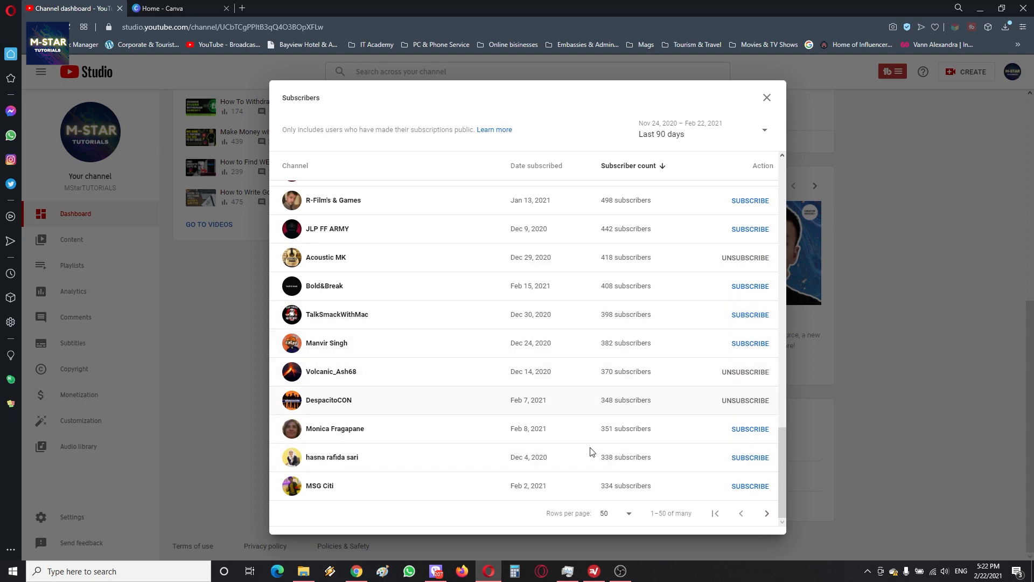
pyautogui.moveTo(452, 465)
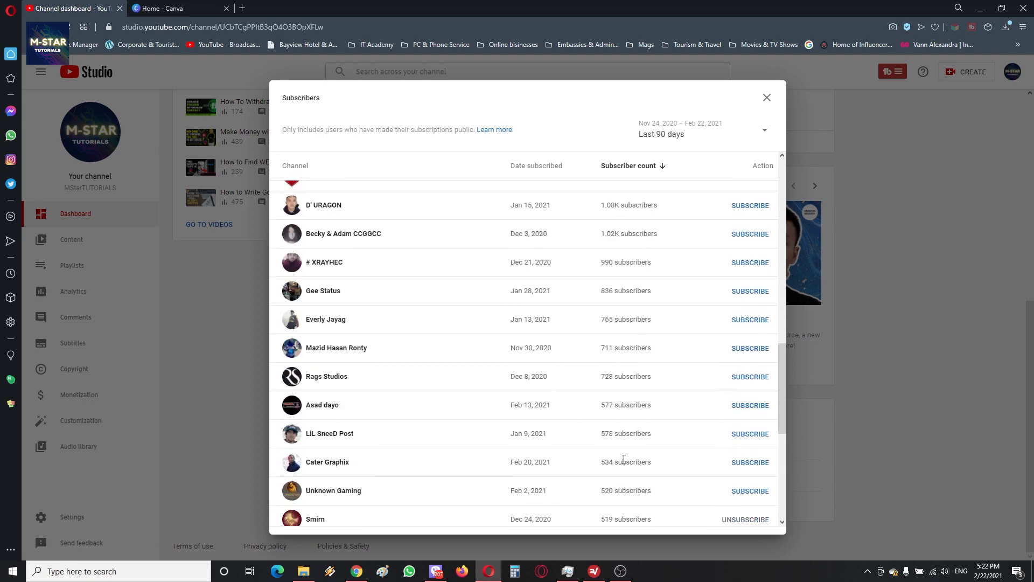
pyautogui.scroll(3)
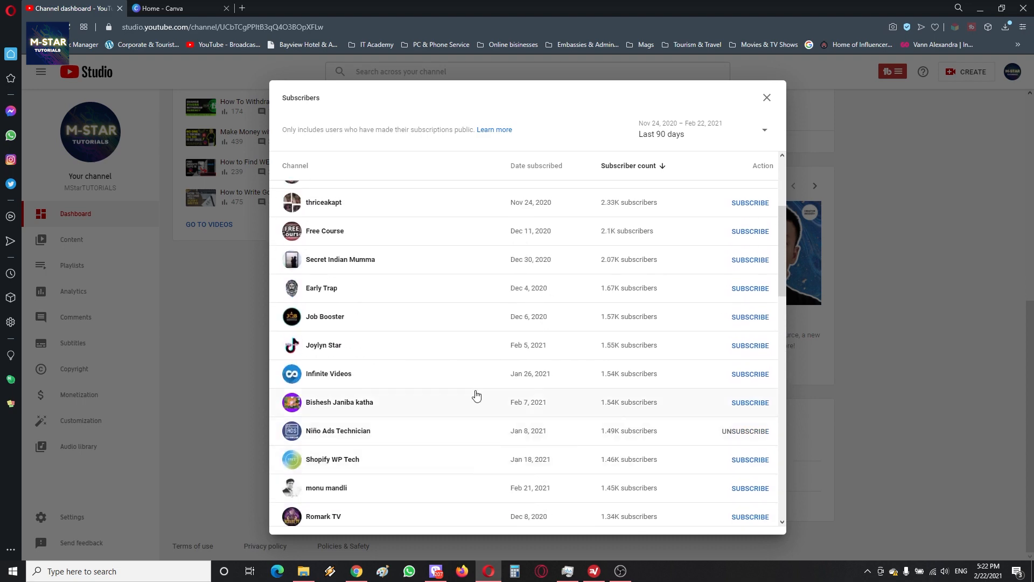
pyautogui.moveTo(609, 308)
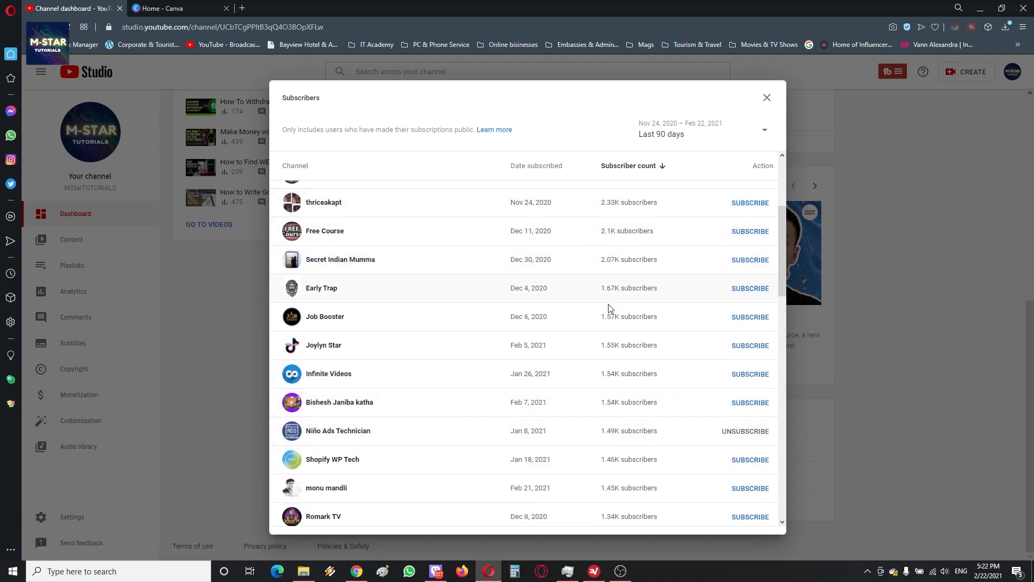
pyautogui.scroll(3)
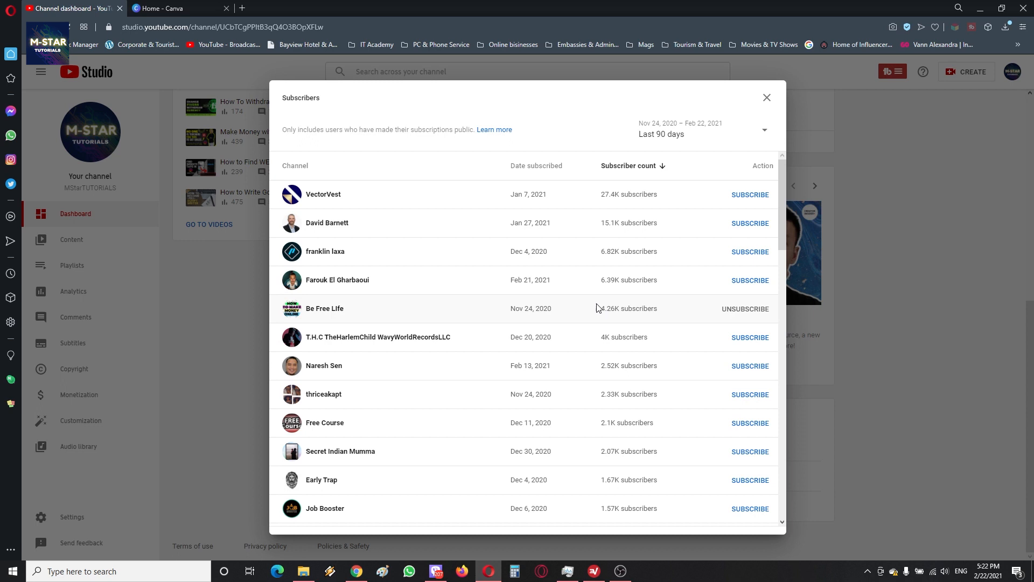
pyautogui.moveTo(673, 282)
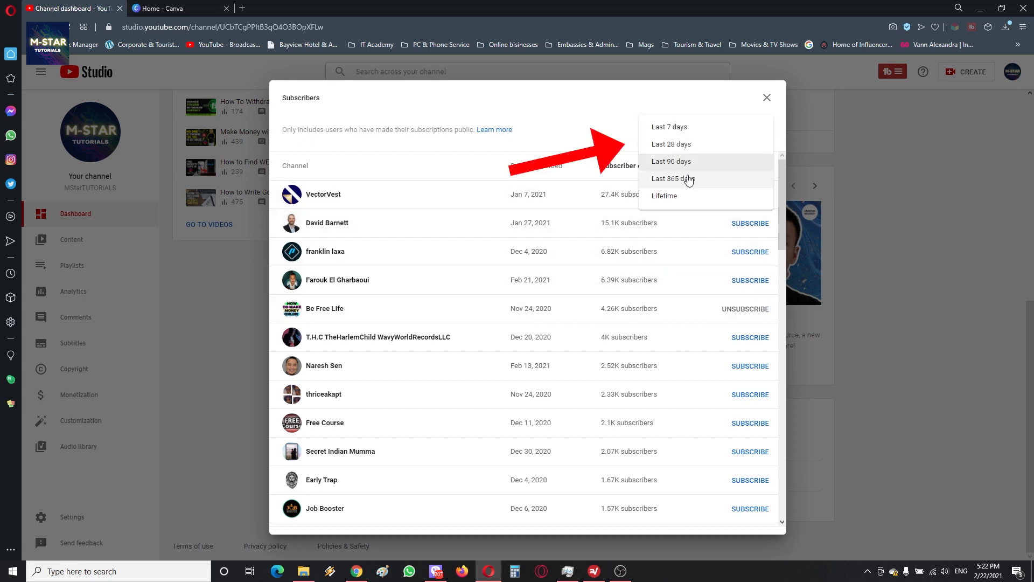
pyautogui.click(672, 179)
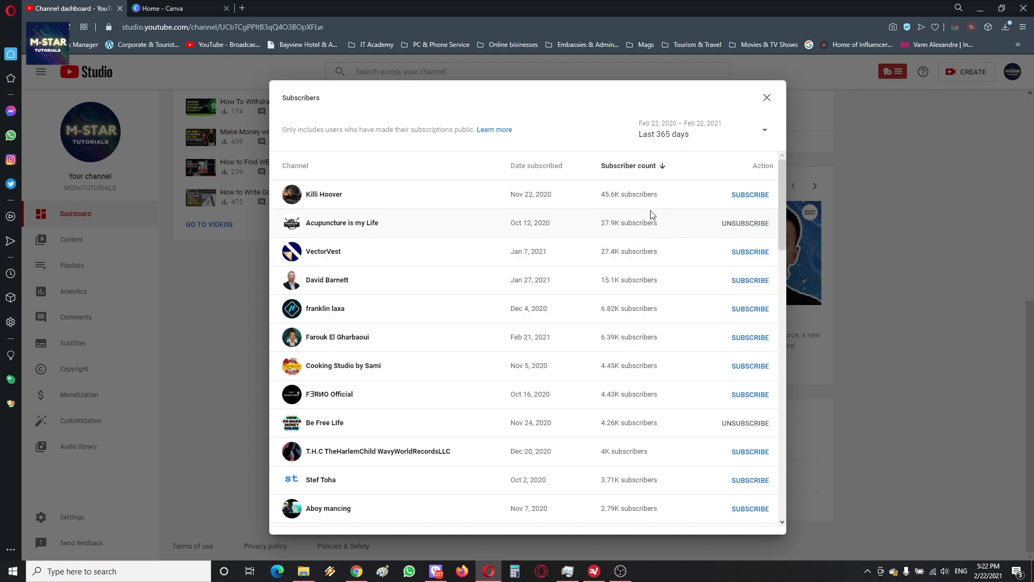
pyautogui.moveTo(652, 285)
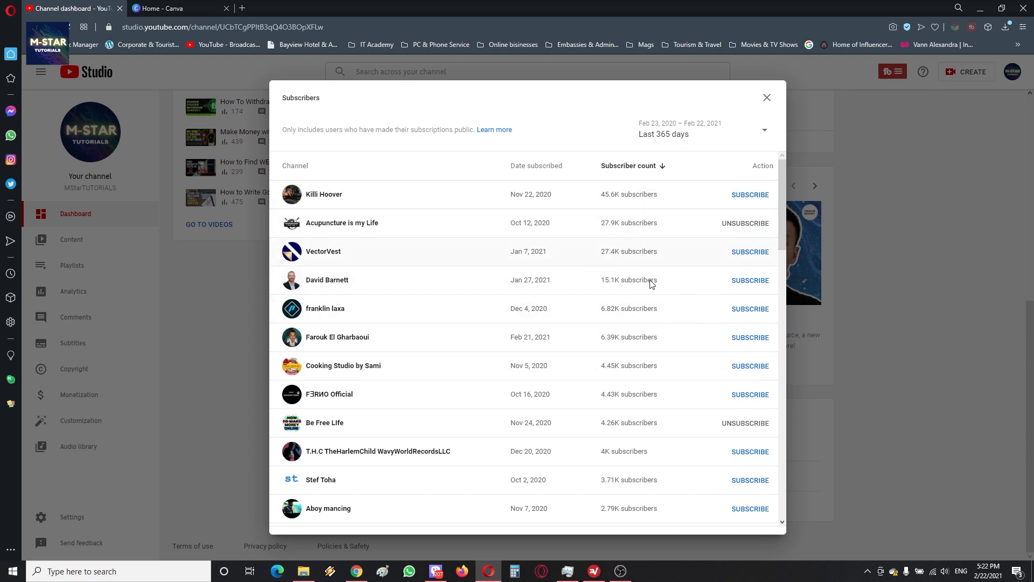
pyautogui.moveTo(711, 192)
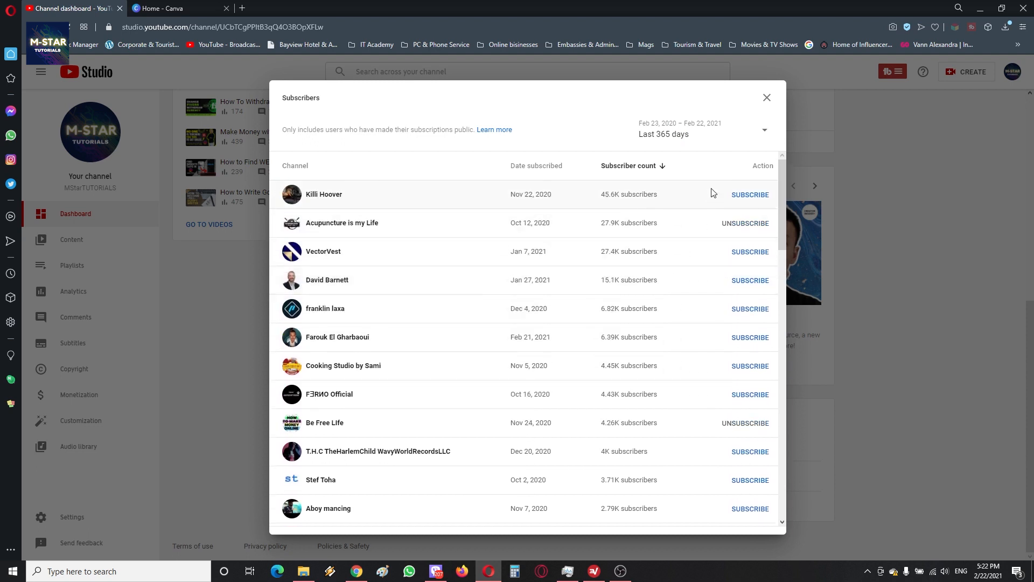
pyautogui.moveTo(749, 198)
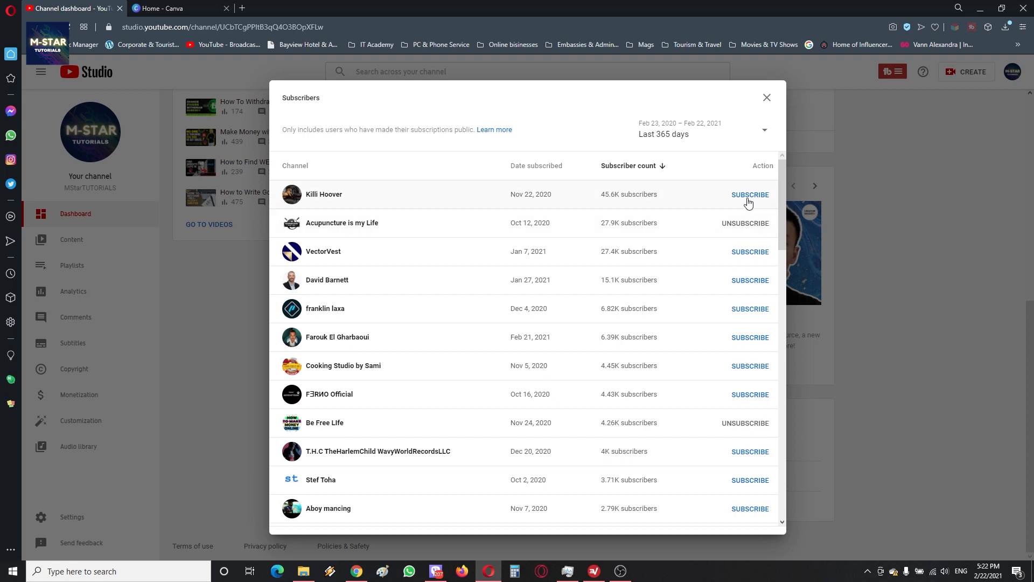
pyautogui.moveTo(782, 327)
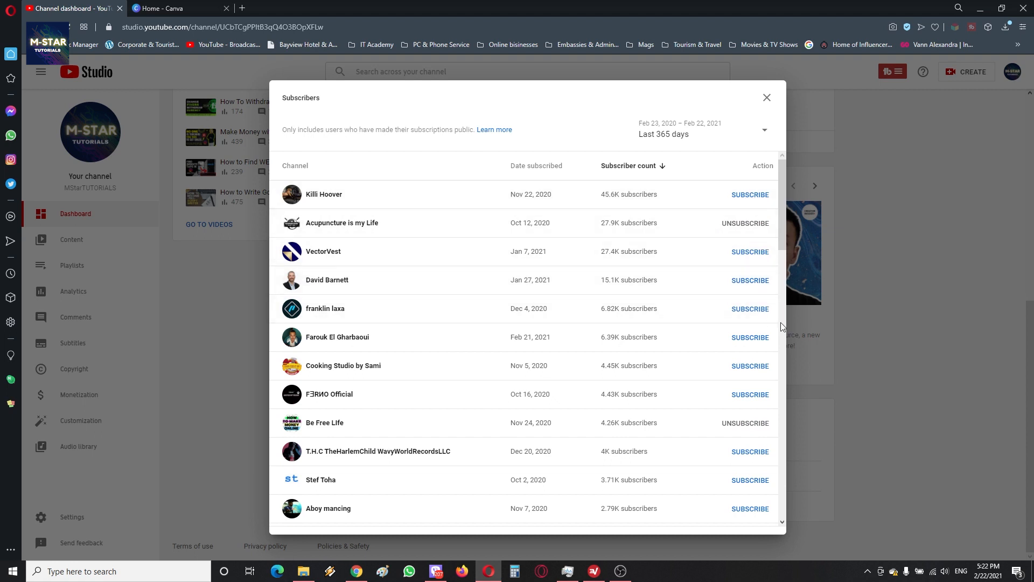
# Step: Scroll down through the public subscribers to the bottom of the Subscribers list
pyautogui.scroll(-3)
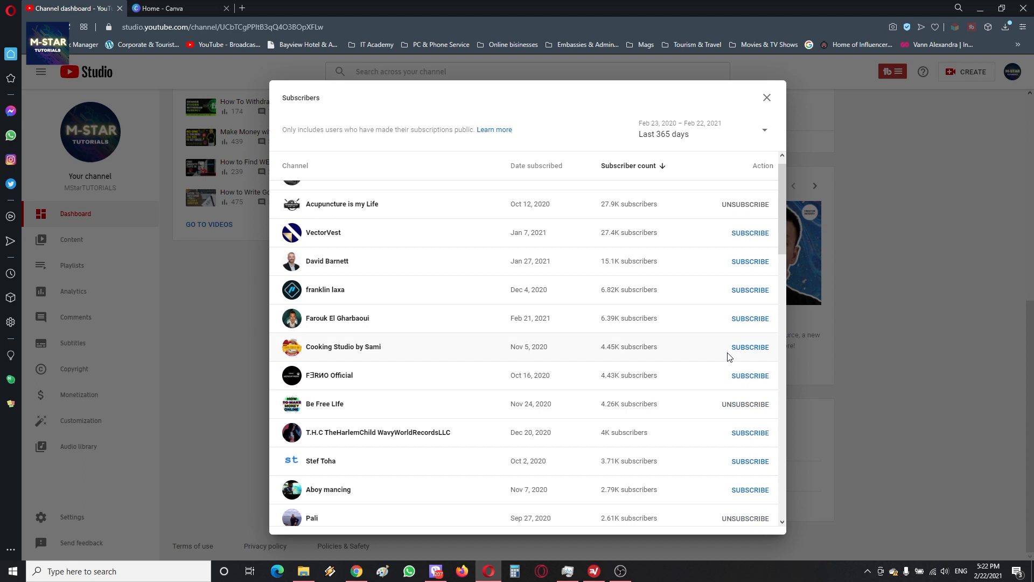
pyautogui.scroll(-3)
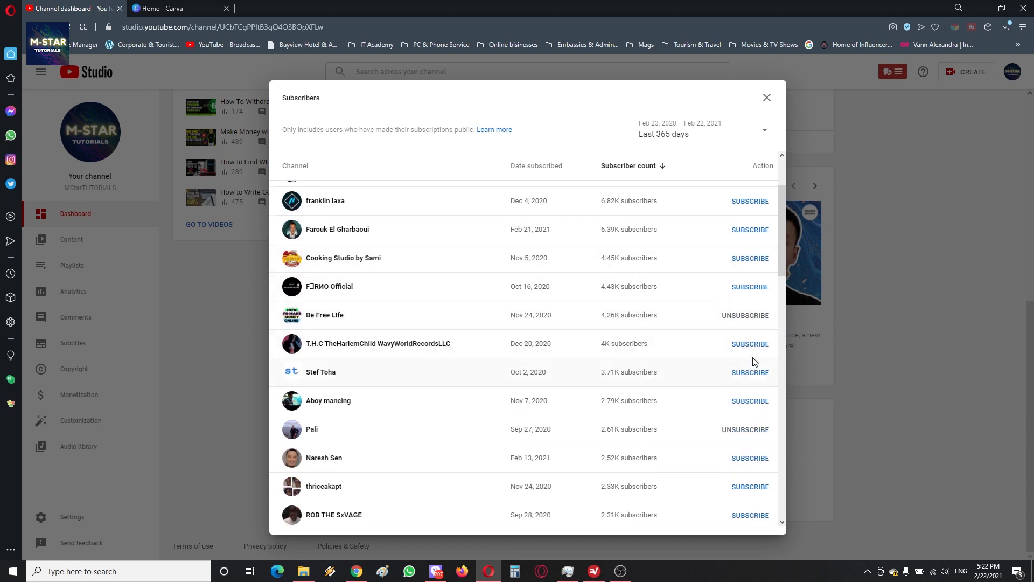
pyautogui.scroll(-3)
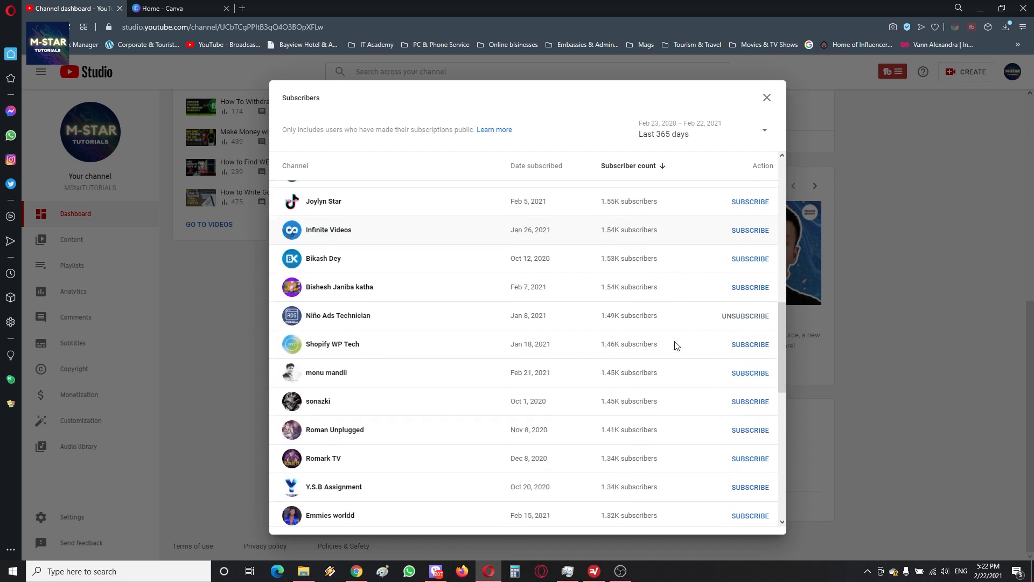
pyautogui.moveTo(740, 427)
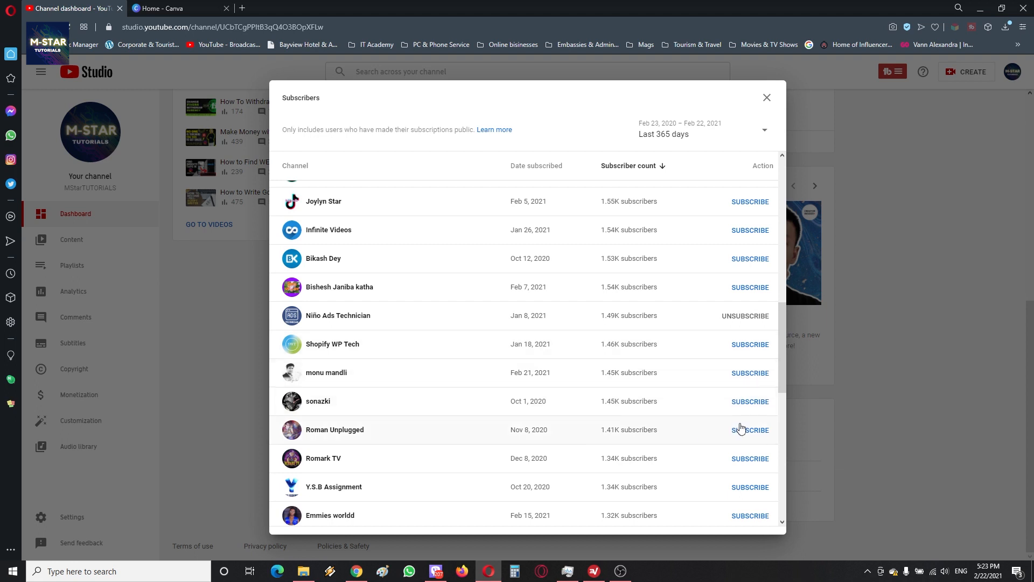
pyautogui.scroll(-3)
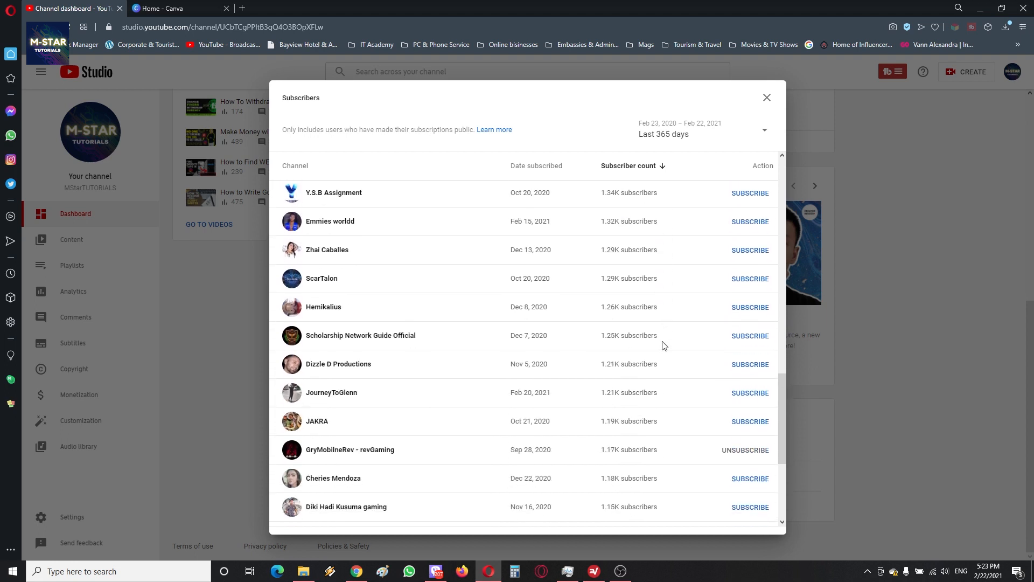
pyautogui.scroll(-3)
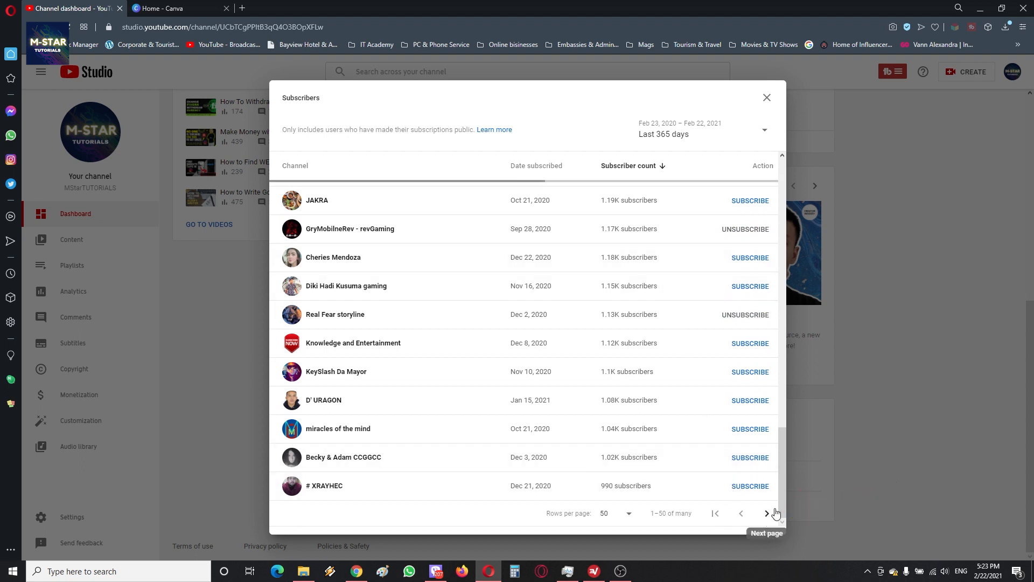
pyautogui.scroll(-3)
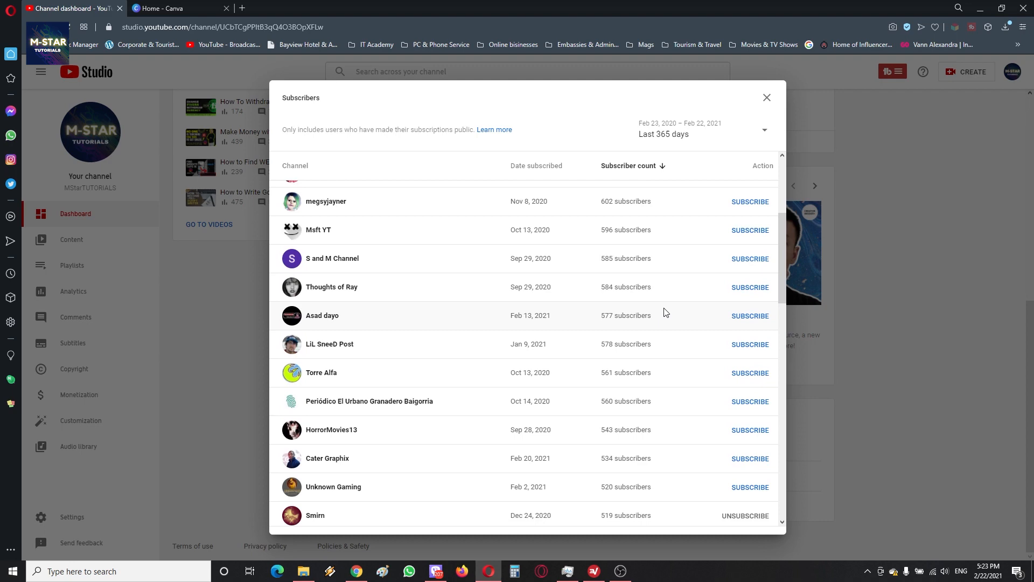
pyautogui.scroll(-3)
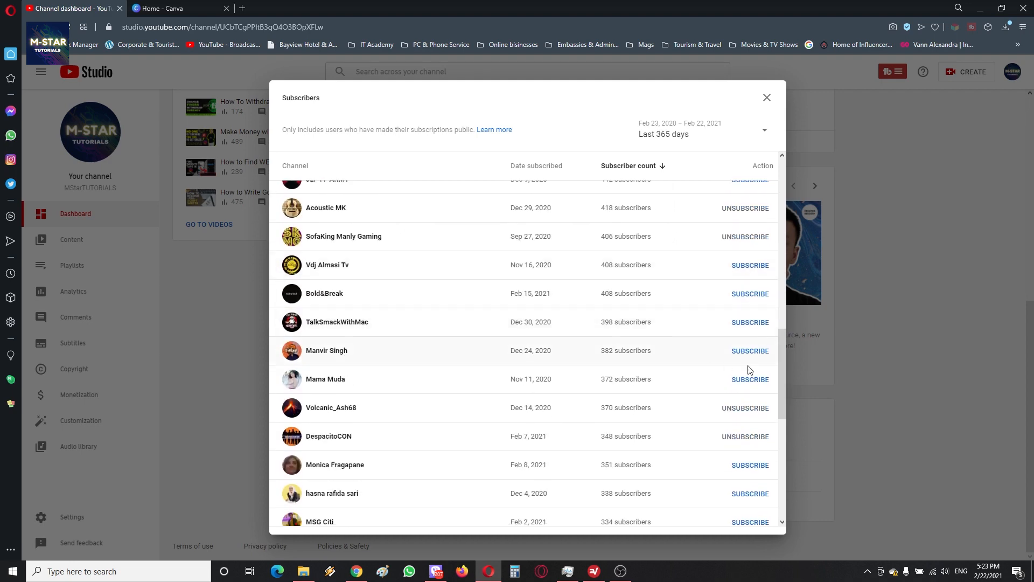
pyautogui.moveTo(336, 322)
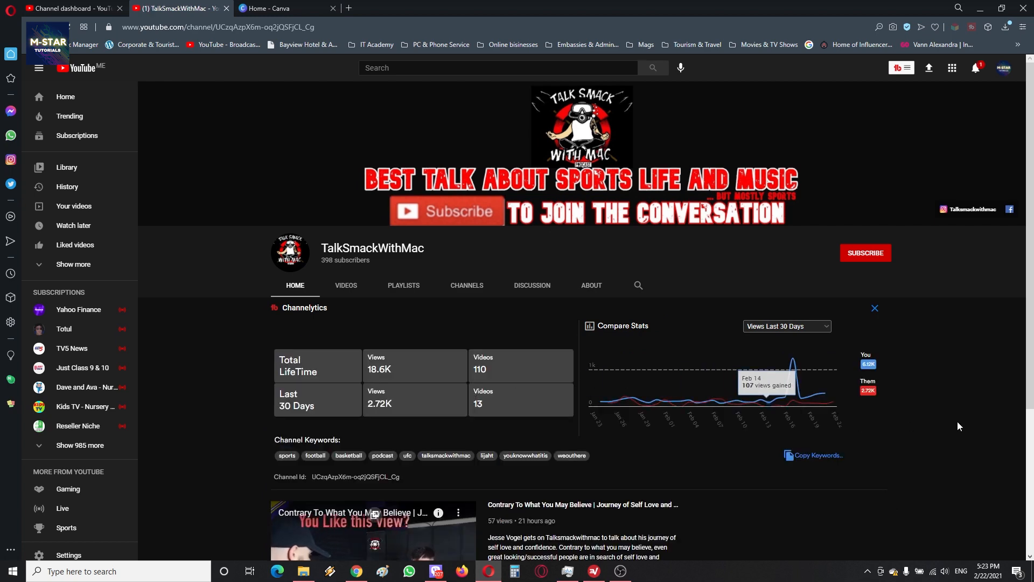
# Step: Scroll down TalkSmackWithMac's channel page (398 subscribers) to view its stats and uploads
pyautogui.scroll(-3)
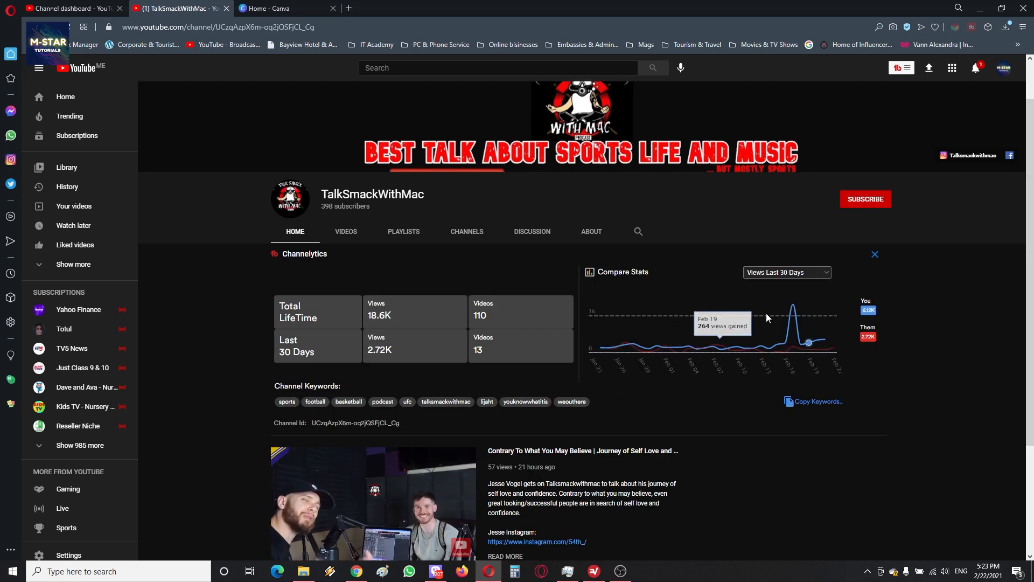
pyautogui.moveTo(701, 439)
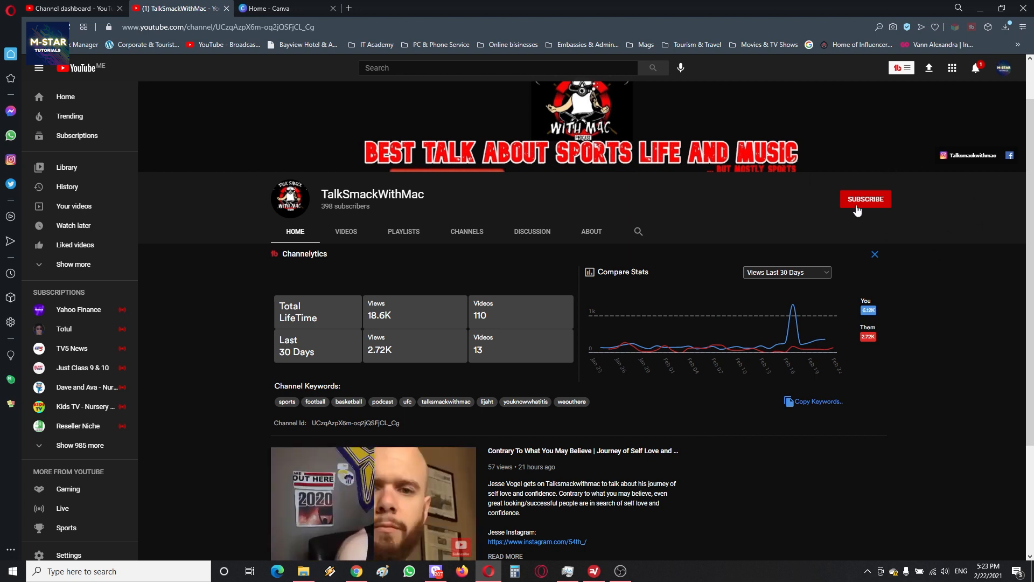
pyautogui.moveTo(817, 220)
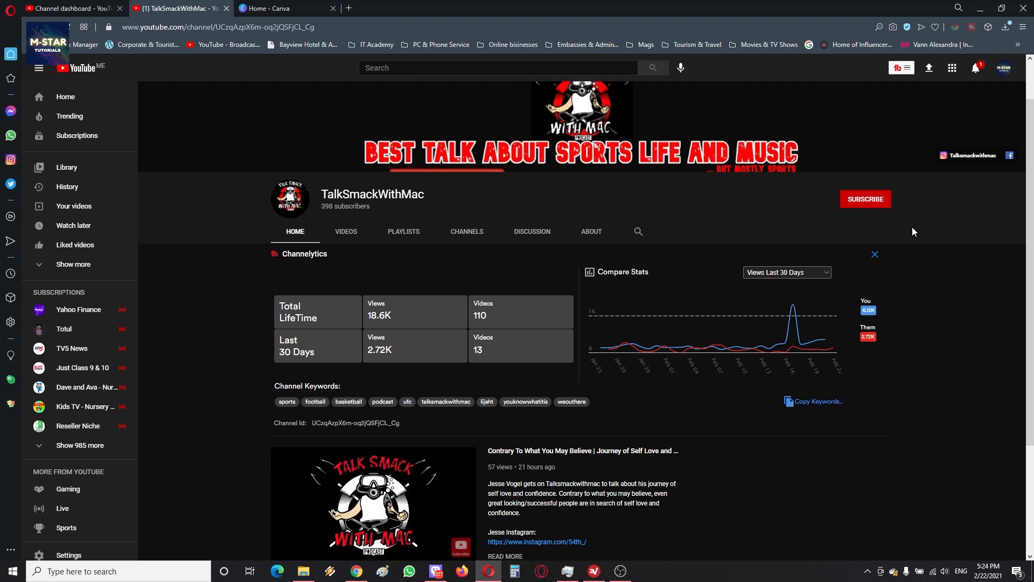
pyautogui.scroll(-3)
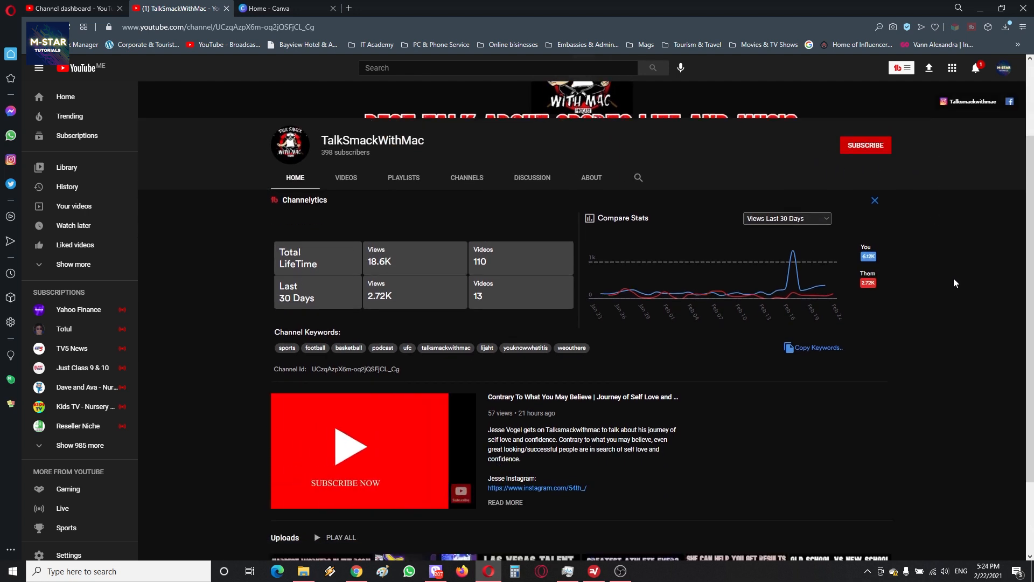
pyautogui.scroll(-3)
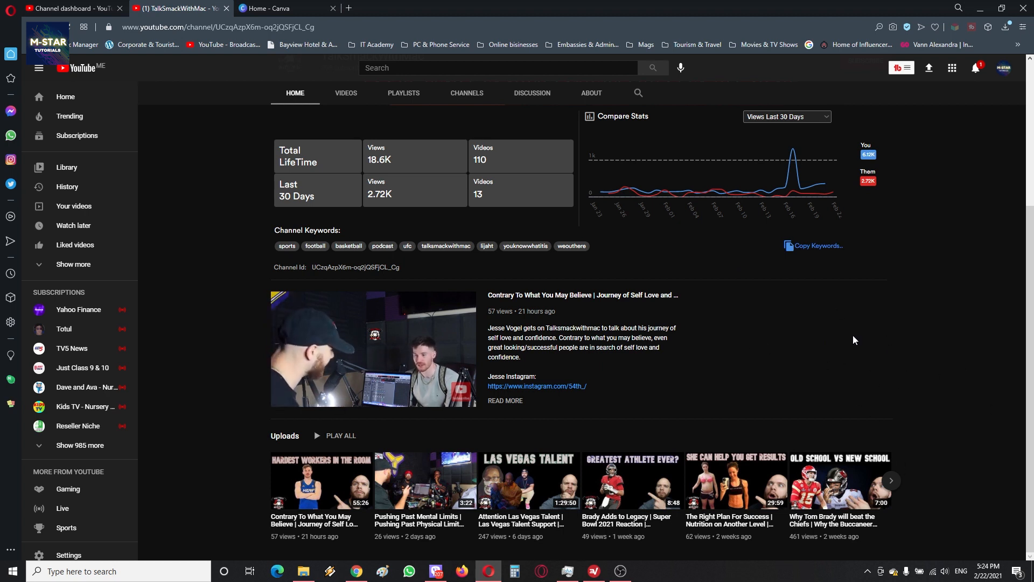
pyautogui.moveTo(970, 405)
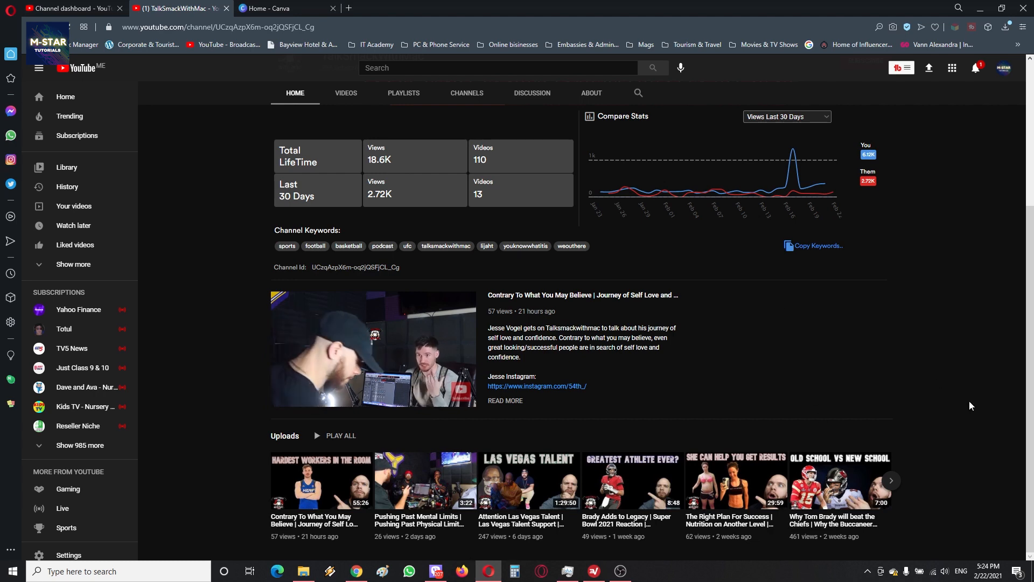
pyautogui.moveTo(882, 370)
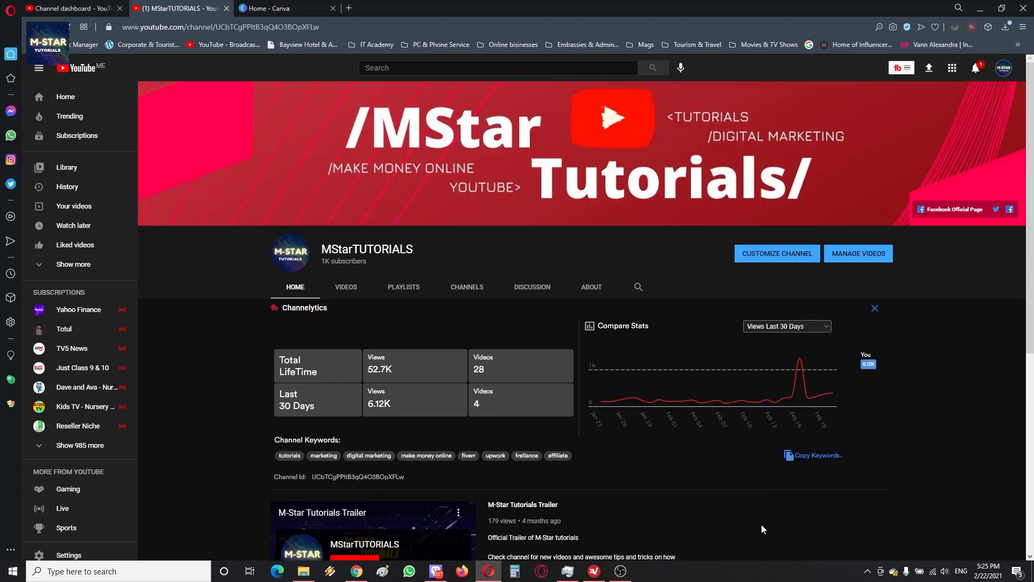
pyautogui.moveTo(872, 472)
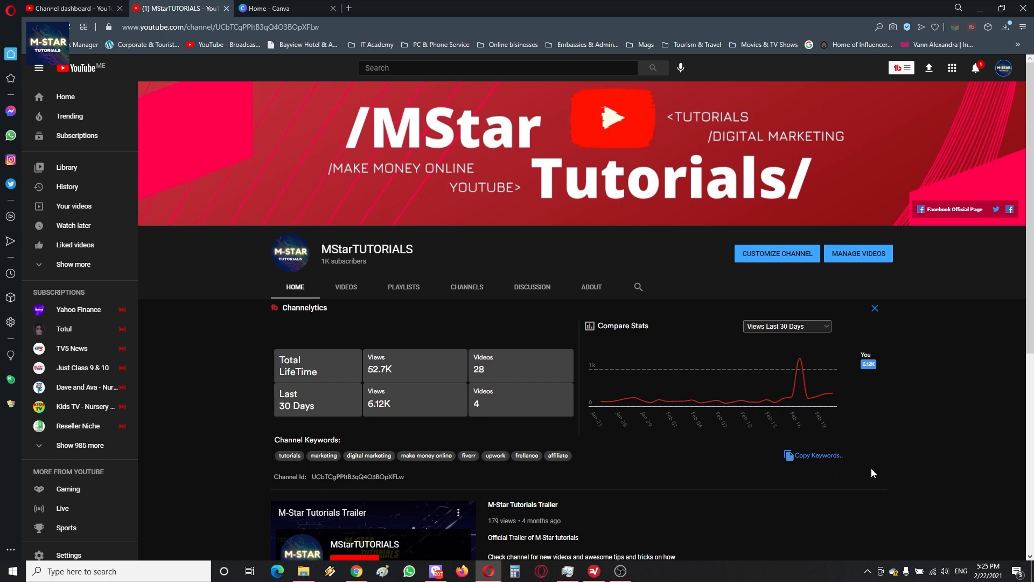
pyautogui.moveTo(744, 311)
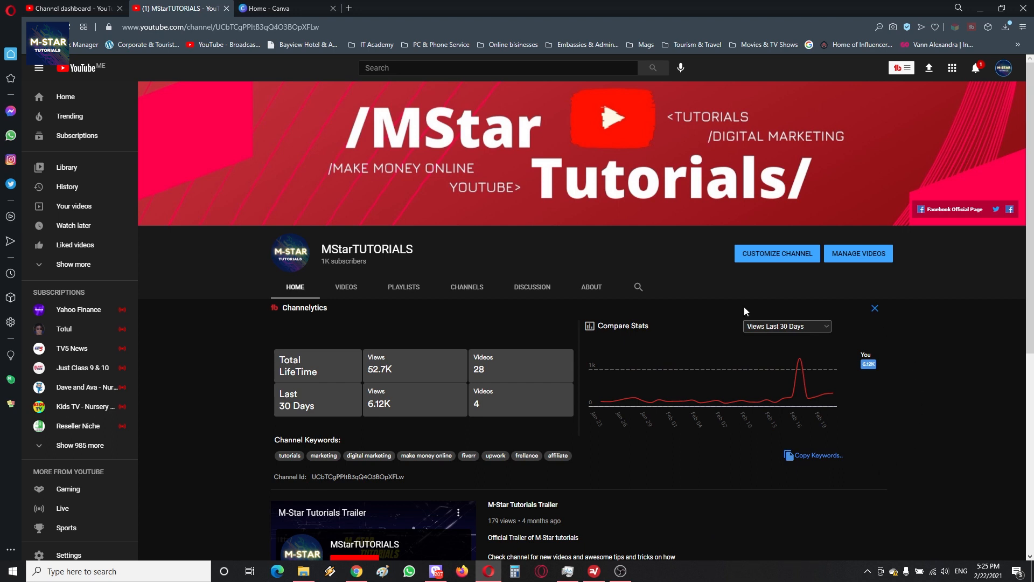
pyautogui.moveTo(954, 310)
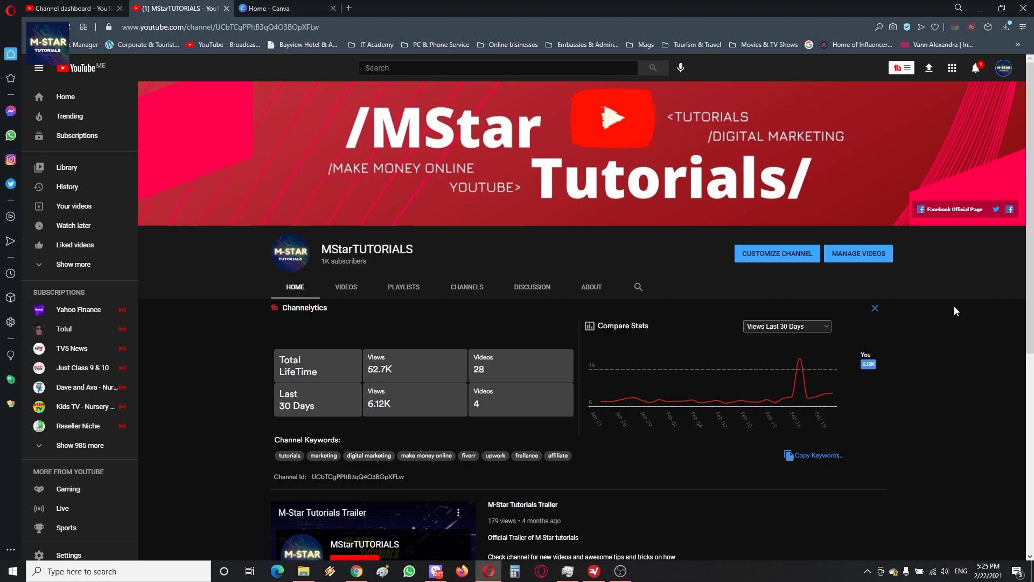
# Step: Scroll slightly down the MStarTUTORIALS home page showing 1K subscribers and 52.7K views
pyautogui.scroll(-3)
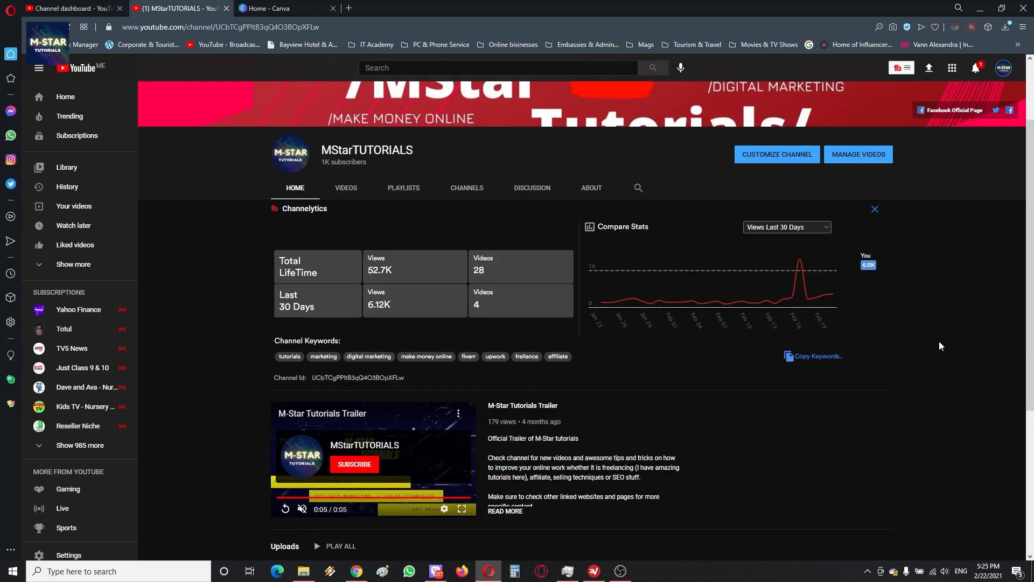
# Step: Switch the MStarTUTORIALS channel page to its Videos listing, including the $1000 YouTube trick video
pyautogui.click(346, 187)
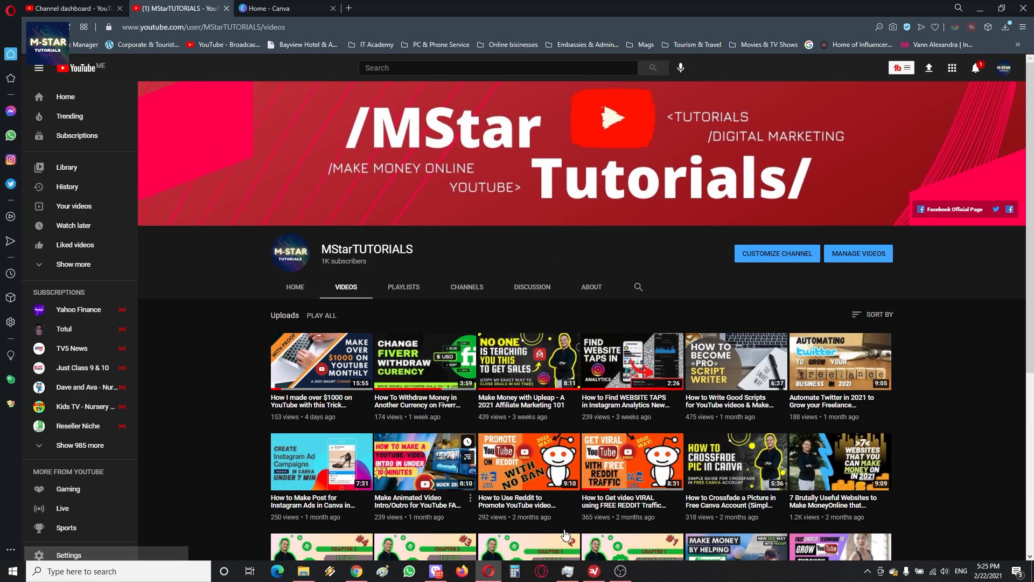
pyautogui.moveTo(967, 436)
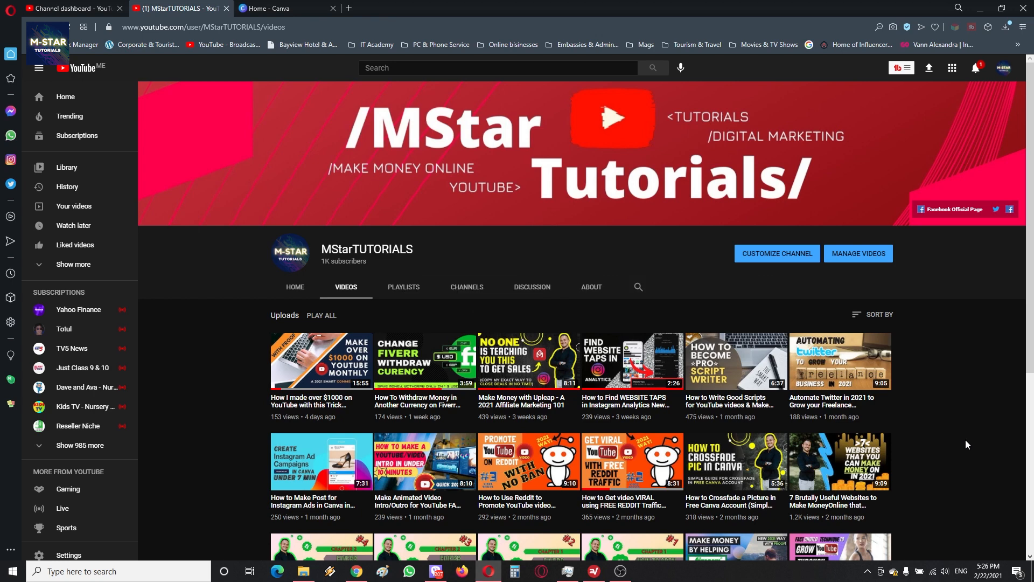
pyautogui.moveTo(952, 414)
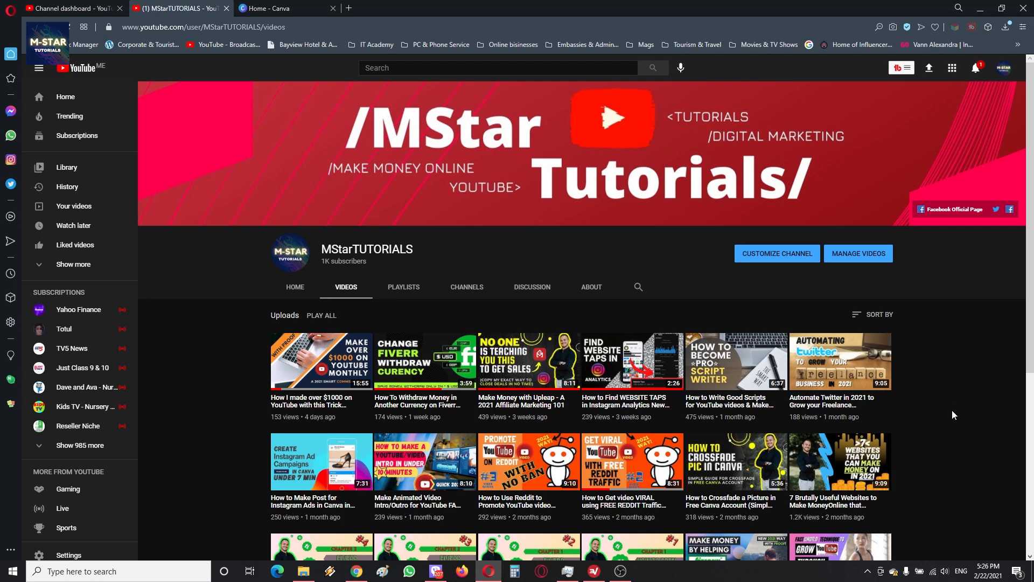
pyautogui.moveTo(1002, 429)
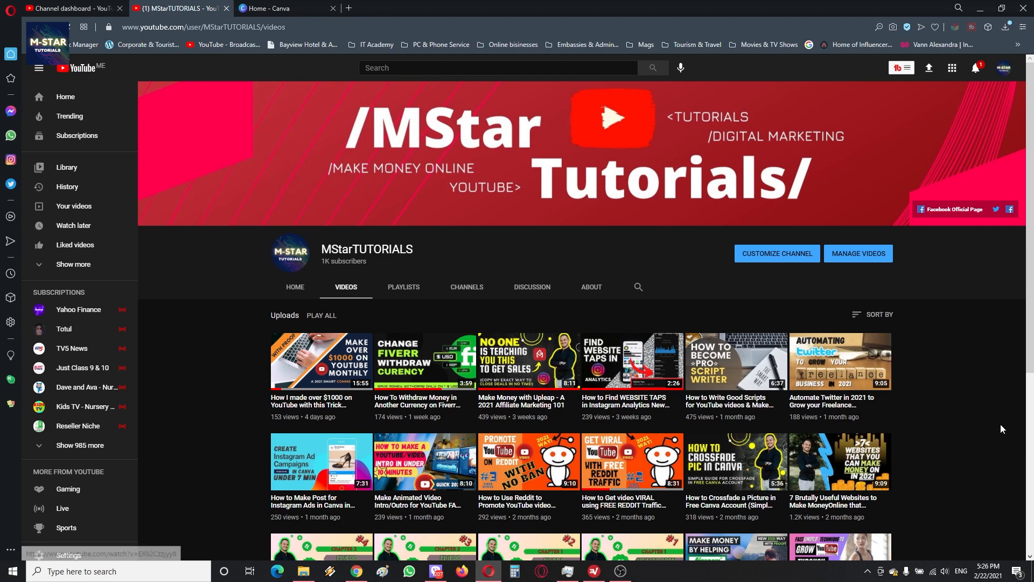
pyautogui.moveTo(958, 417)
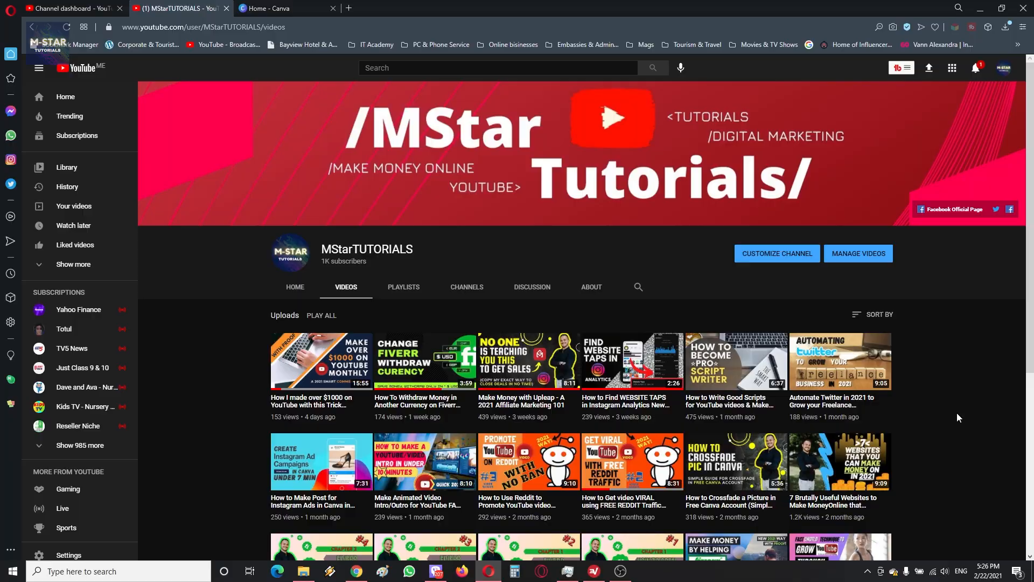